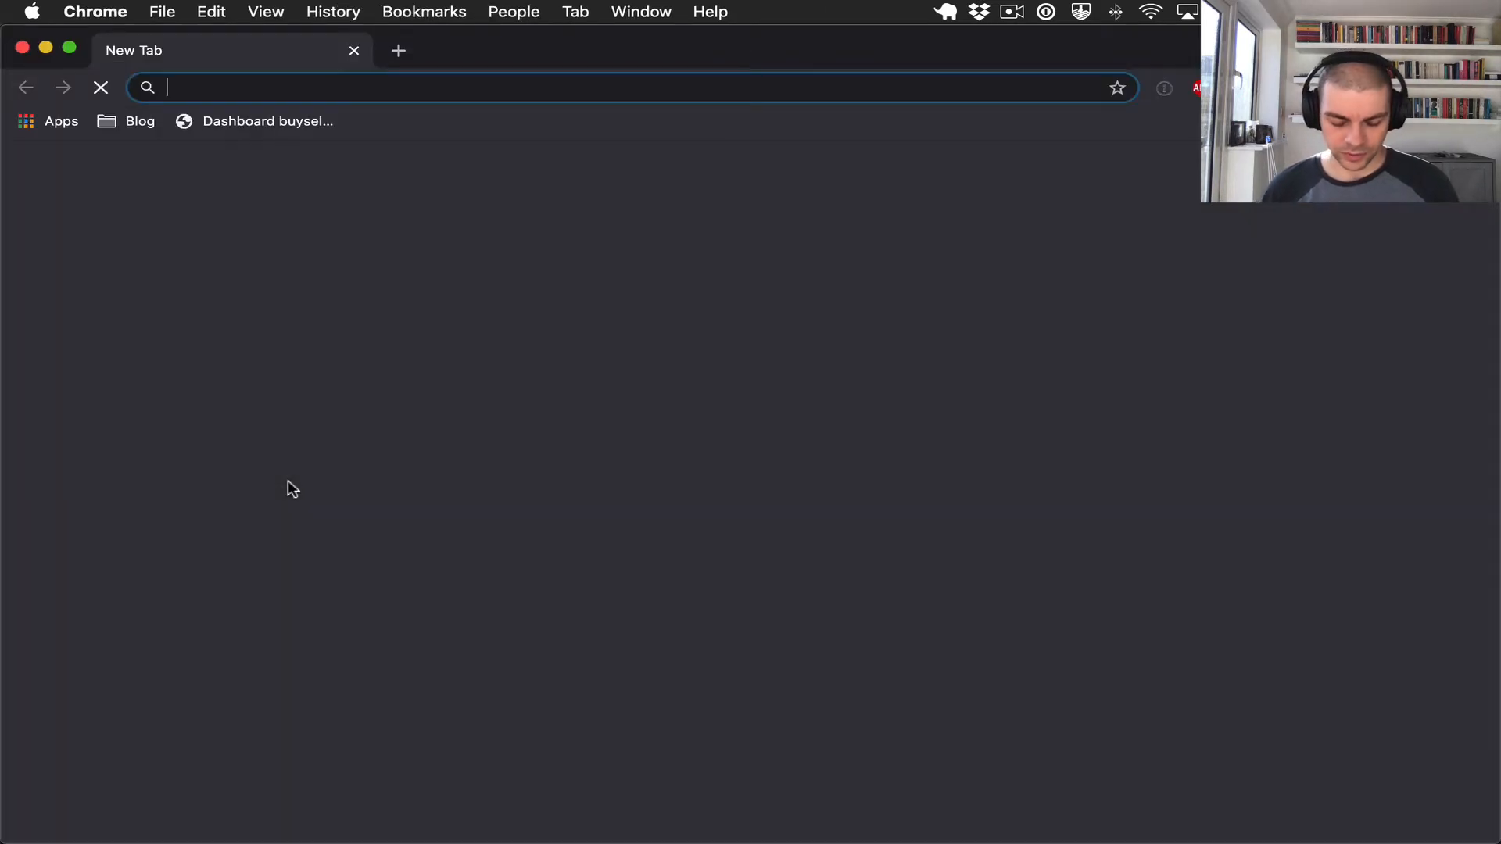
- Search Google for 'stripe', open the Stripe API Reference, and jump to its Authentication section
{"action": "type", "text": "stripe+api&oq=stripe+api&aqs=chrome..69i57j69i58.2237j0j7&sourceid=chrome&ie=UTF-8"}
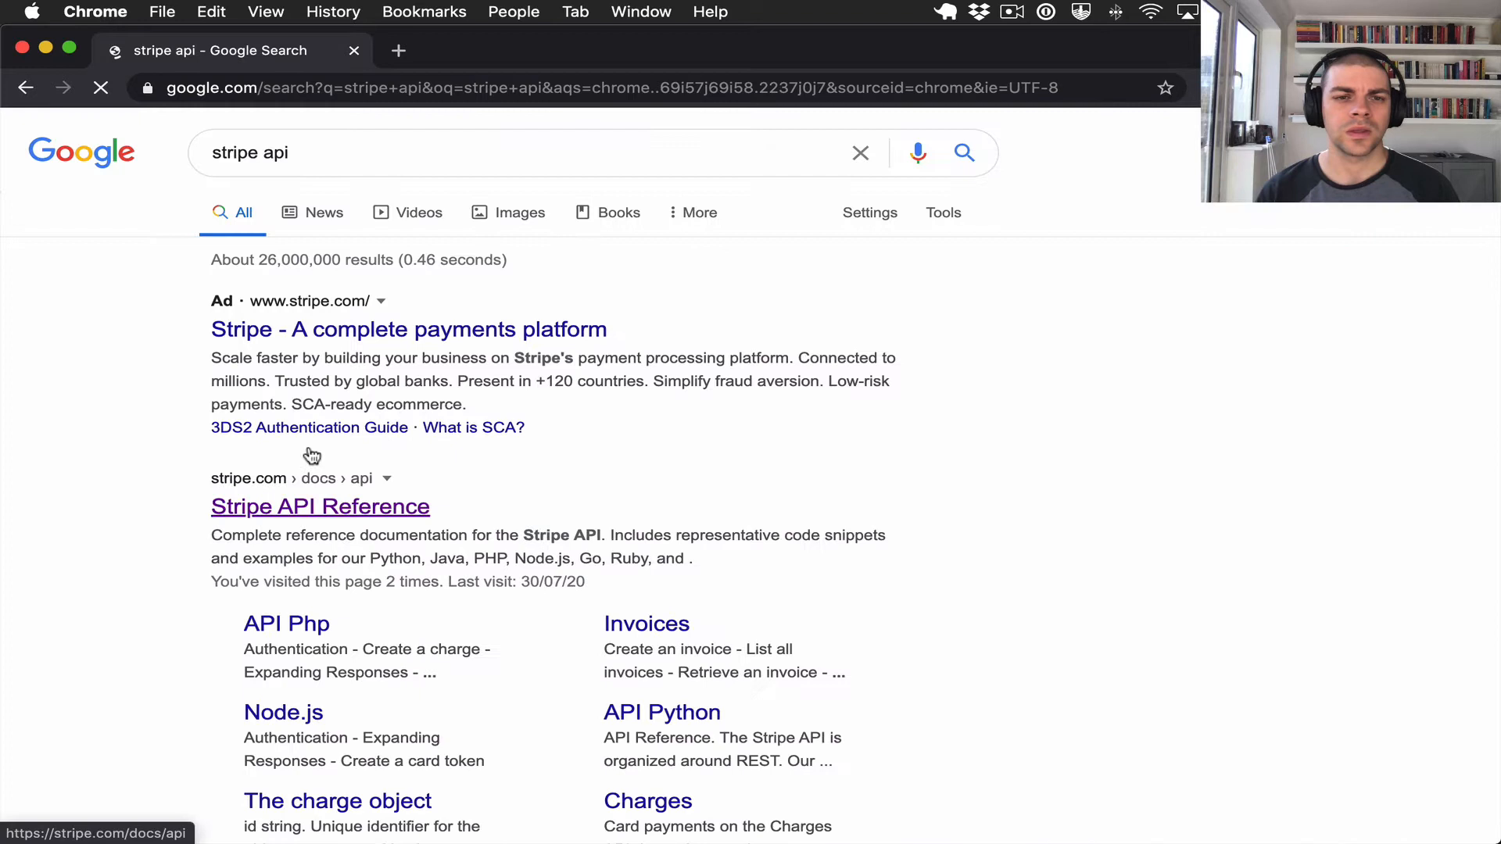
{"action": "left_click", "coordinate": [319, 506]}
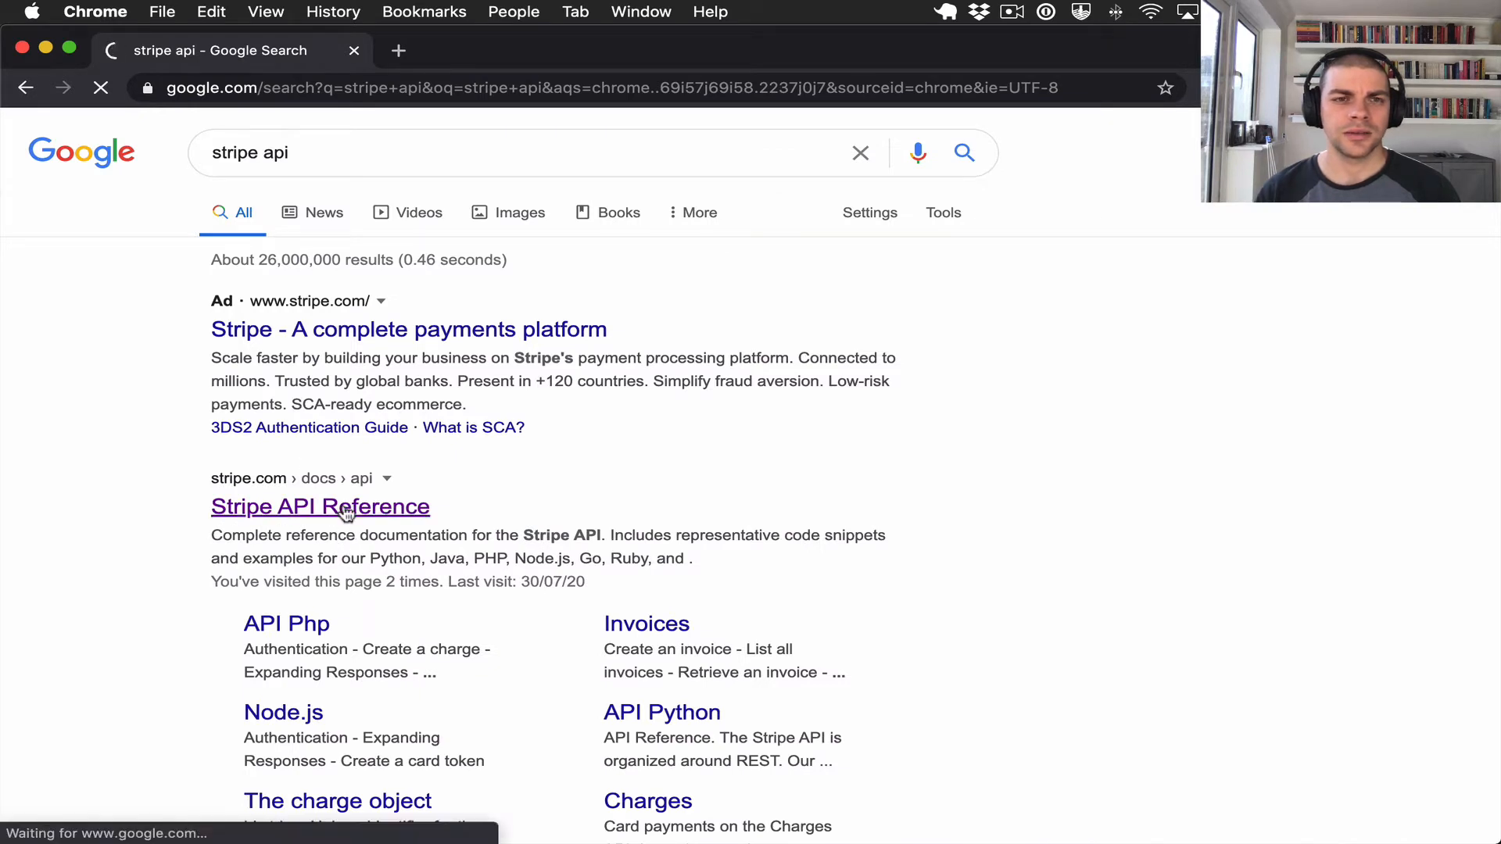
{"action": "left_click", "coordinate": [319, 507]}
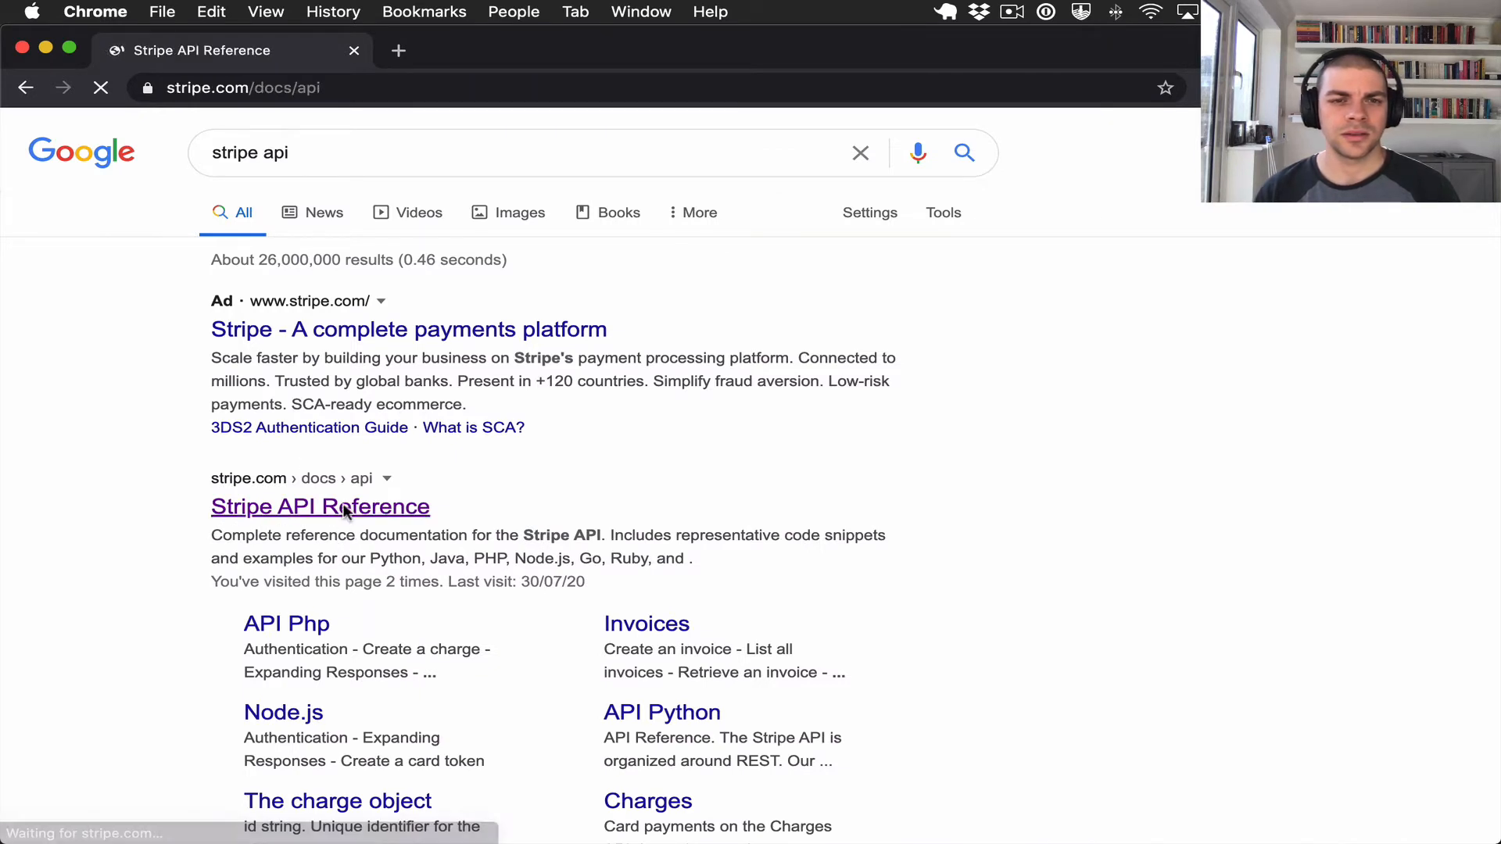
{"action": "left_click", "coordinate": [319, 507]}
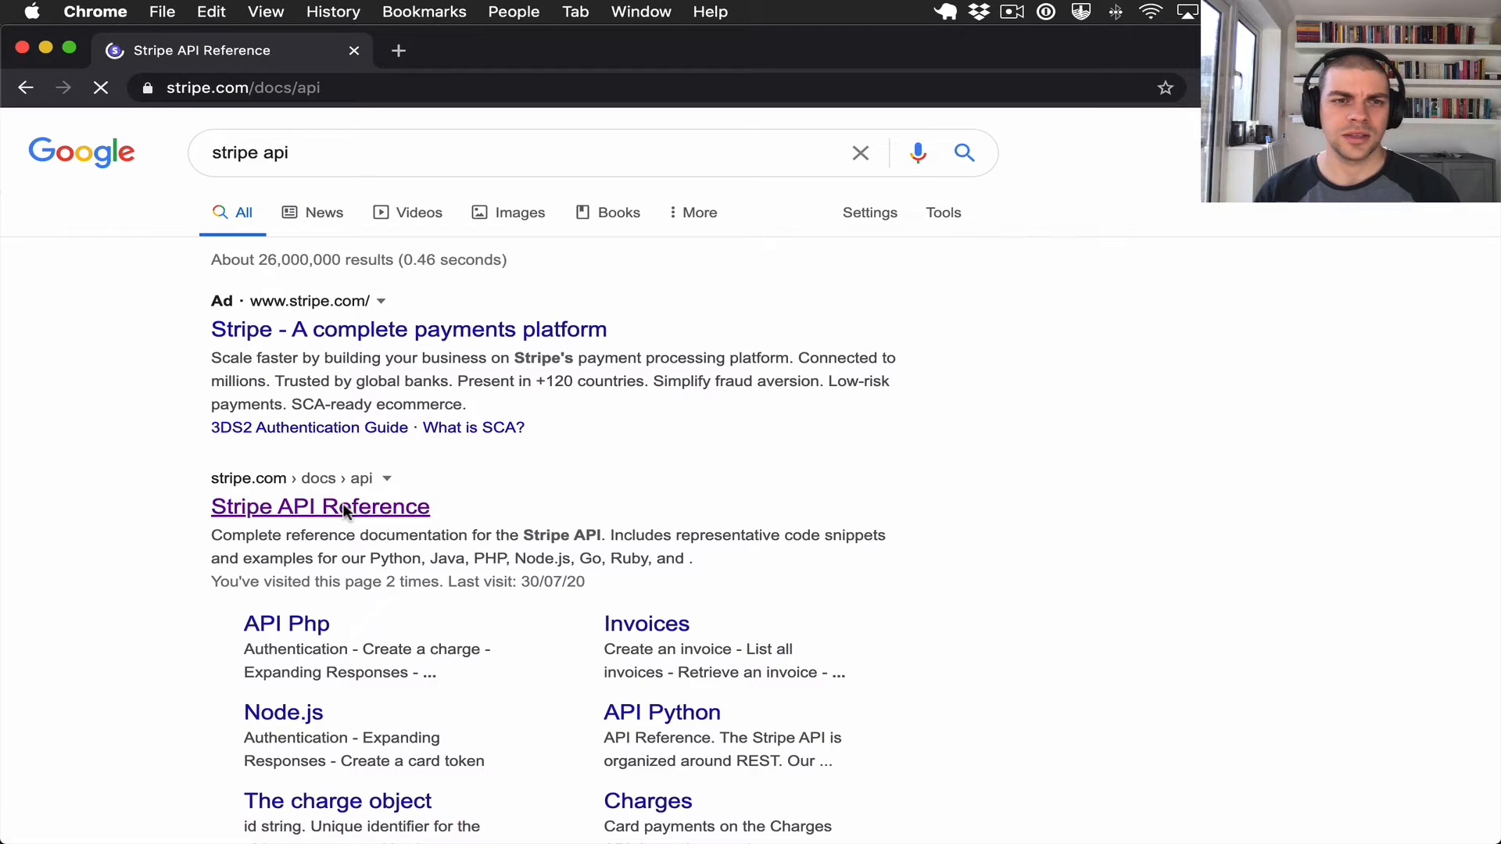
{"action": "left_click", "coordinate": [319, 507]}
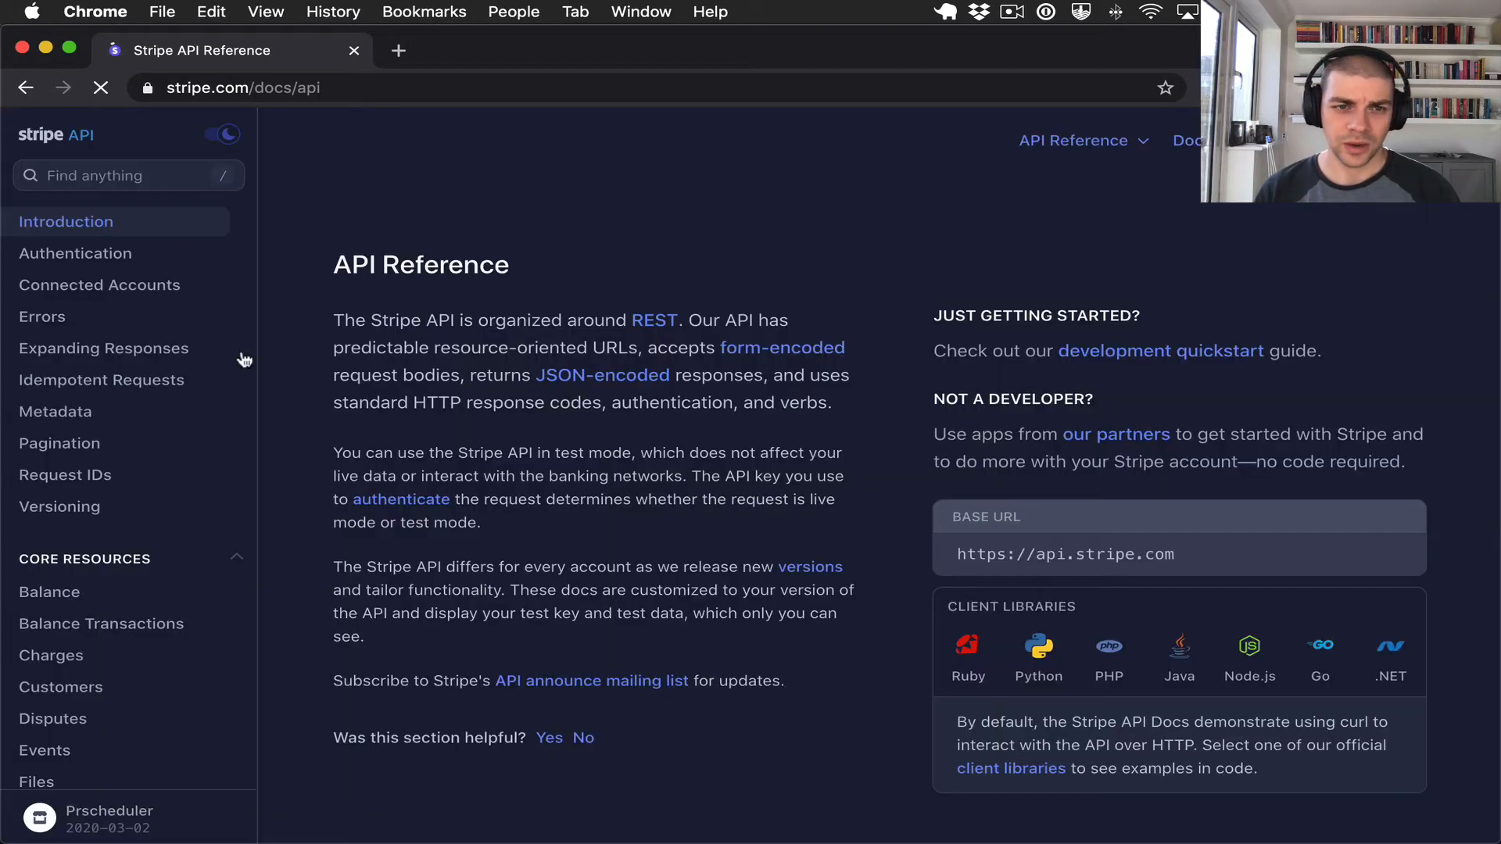
{"action": "left_click", "coordinate": [75, 254]}
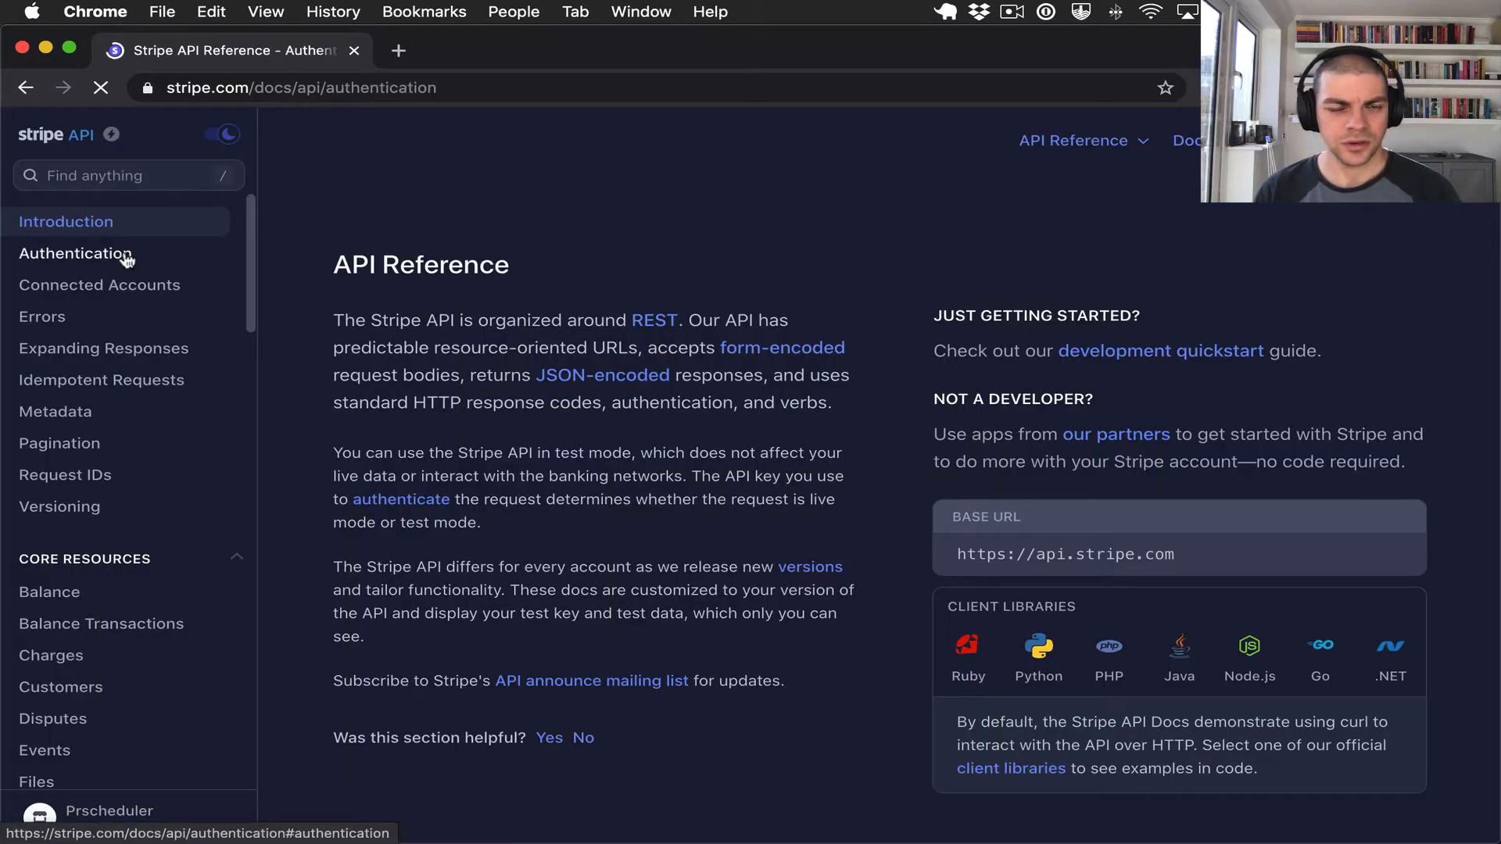
{"action": "left_click", "coordinate": [75, 254]}
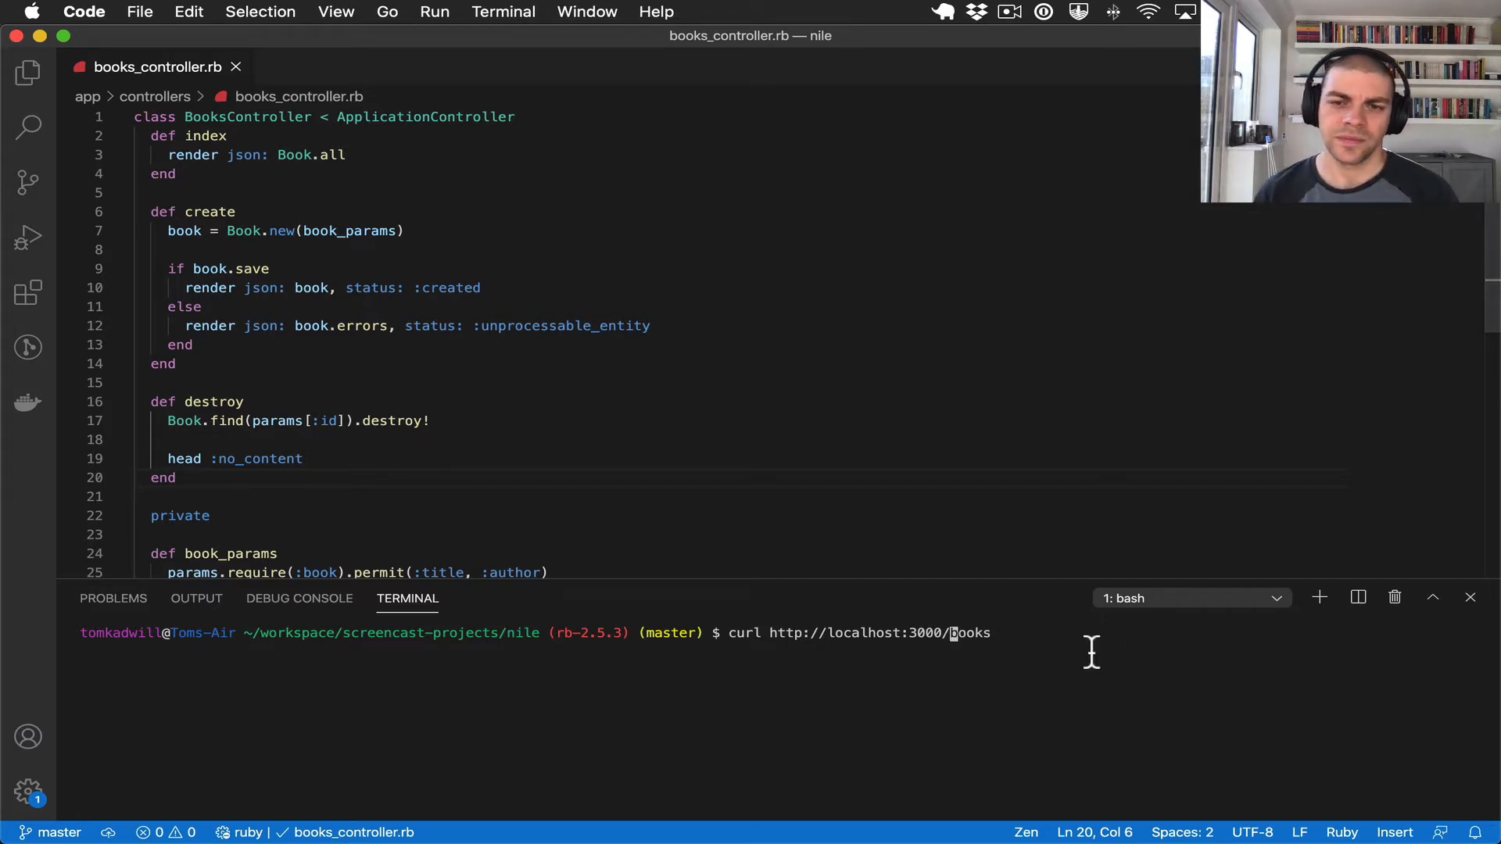
{"action": "mouse_move", "coordinate": [916, 697]}
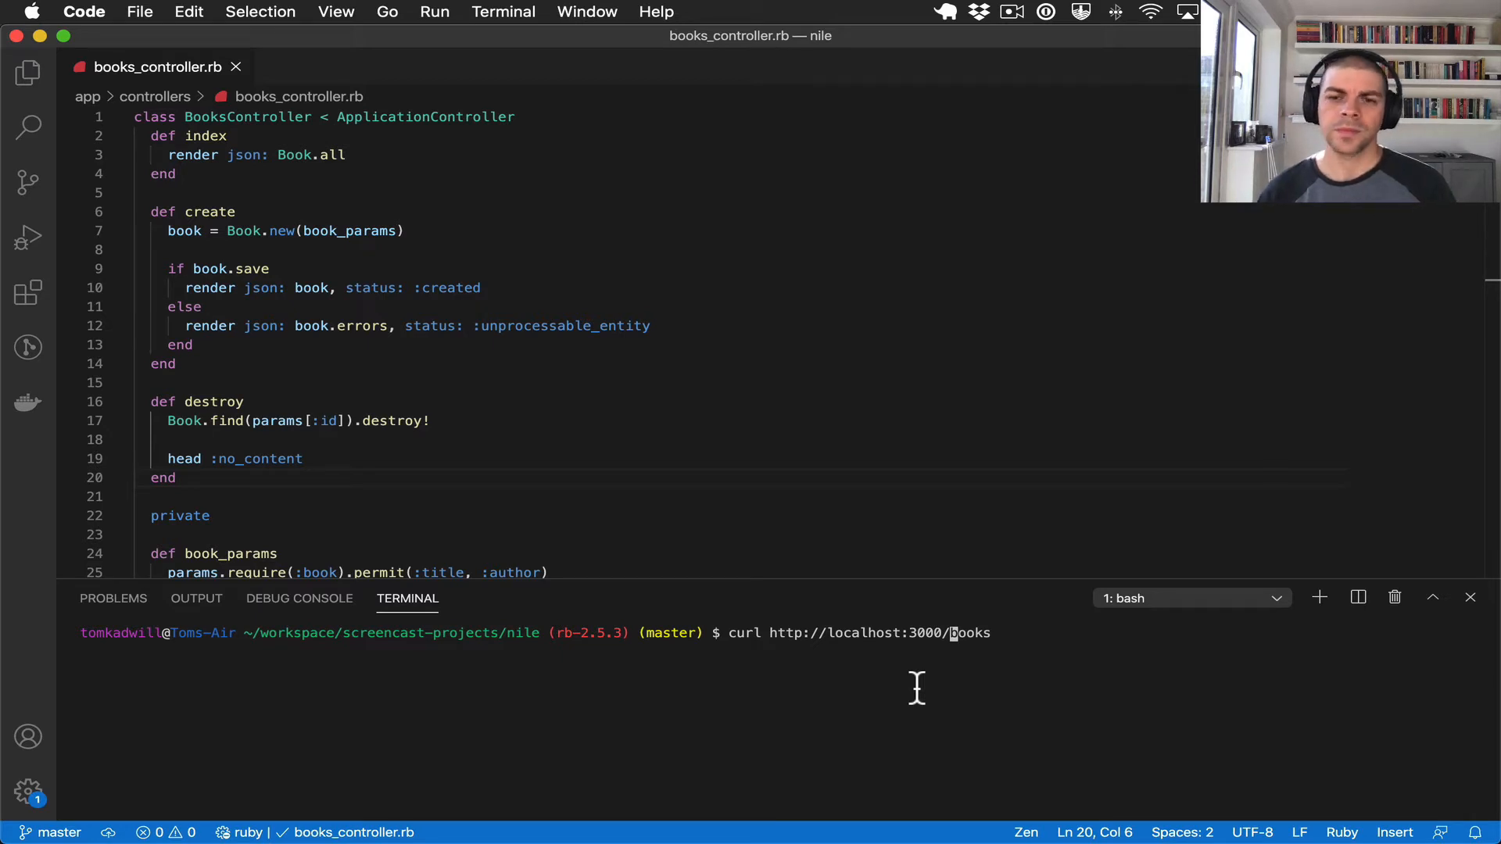
{"action": "mouse_move", "coordinate": [941, 670]}
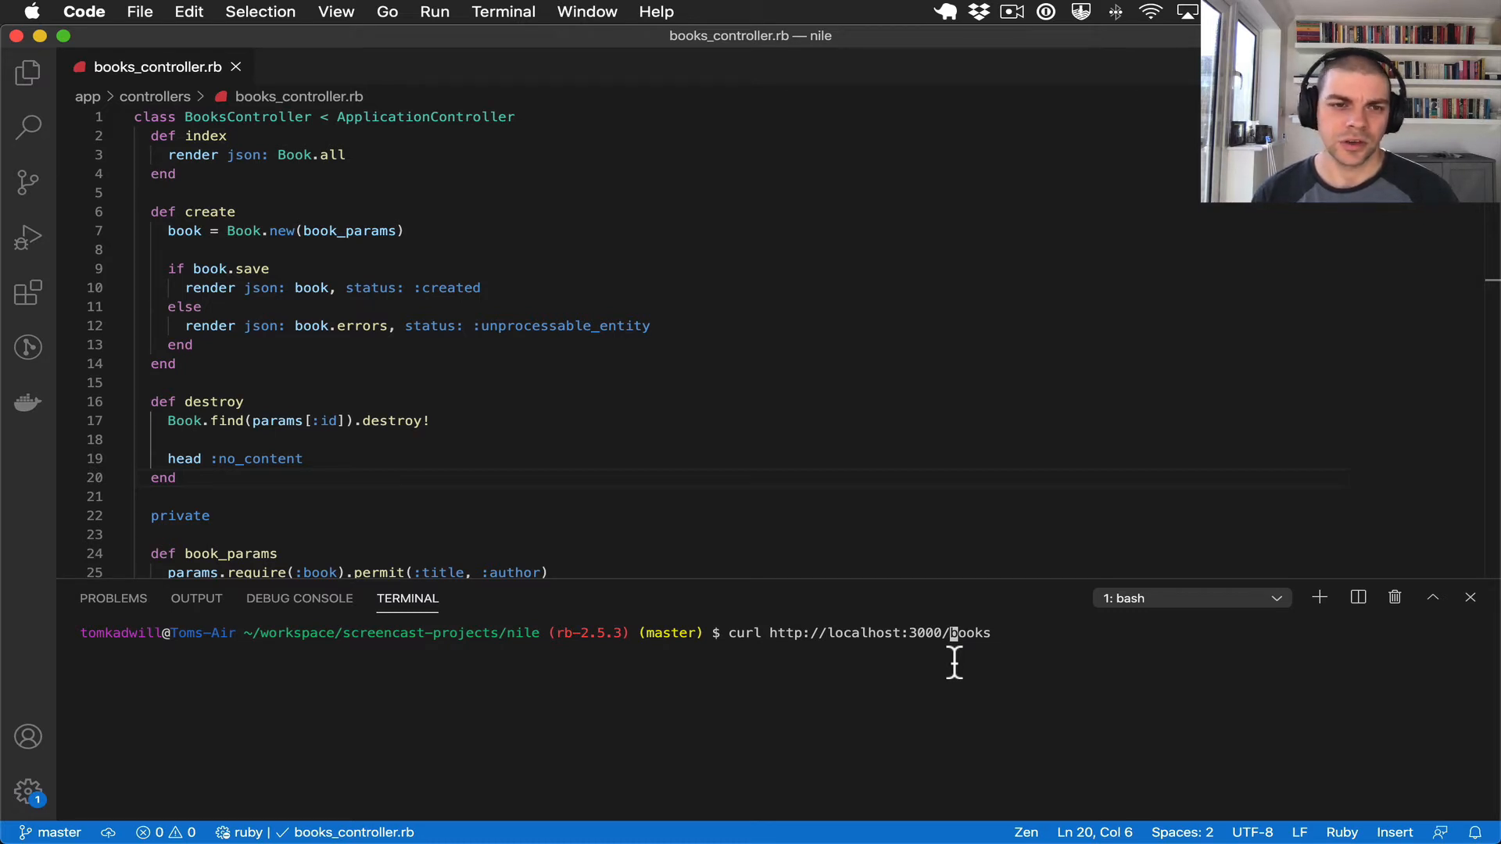
{"action": "mouse_move", "coordinate": [949, 663]}
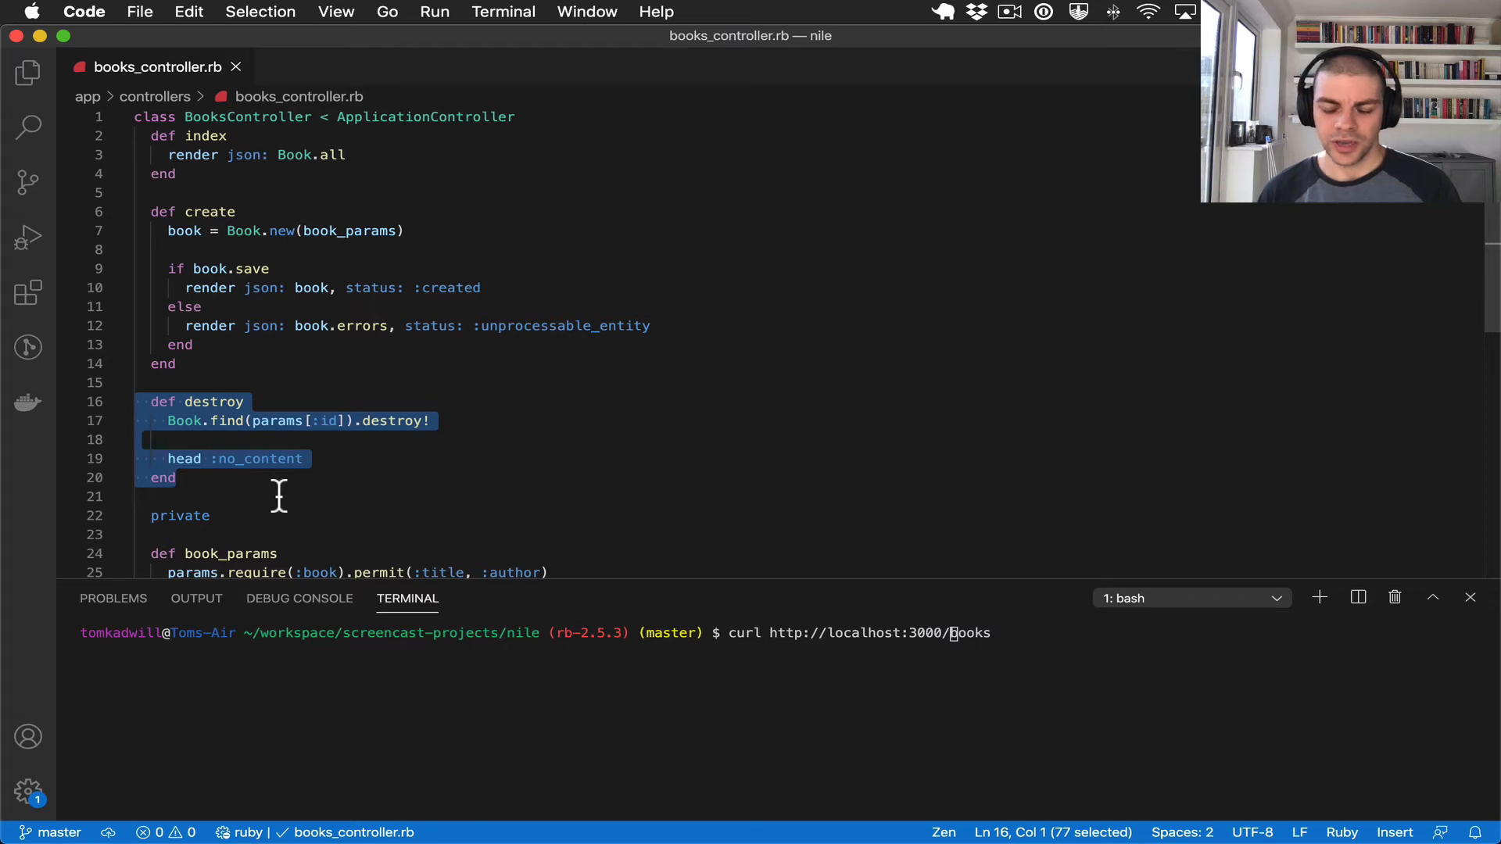
- Switch to the routes file via quick file search and start a new line above the books resources
{"action": "left_click", "coordinate": [177, 479]}
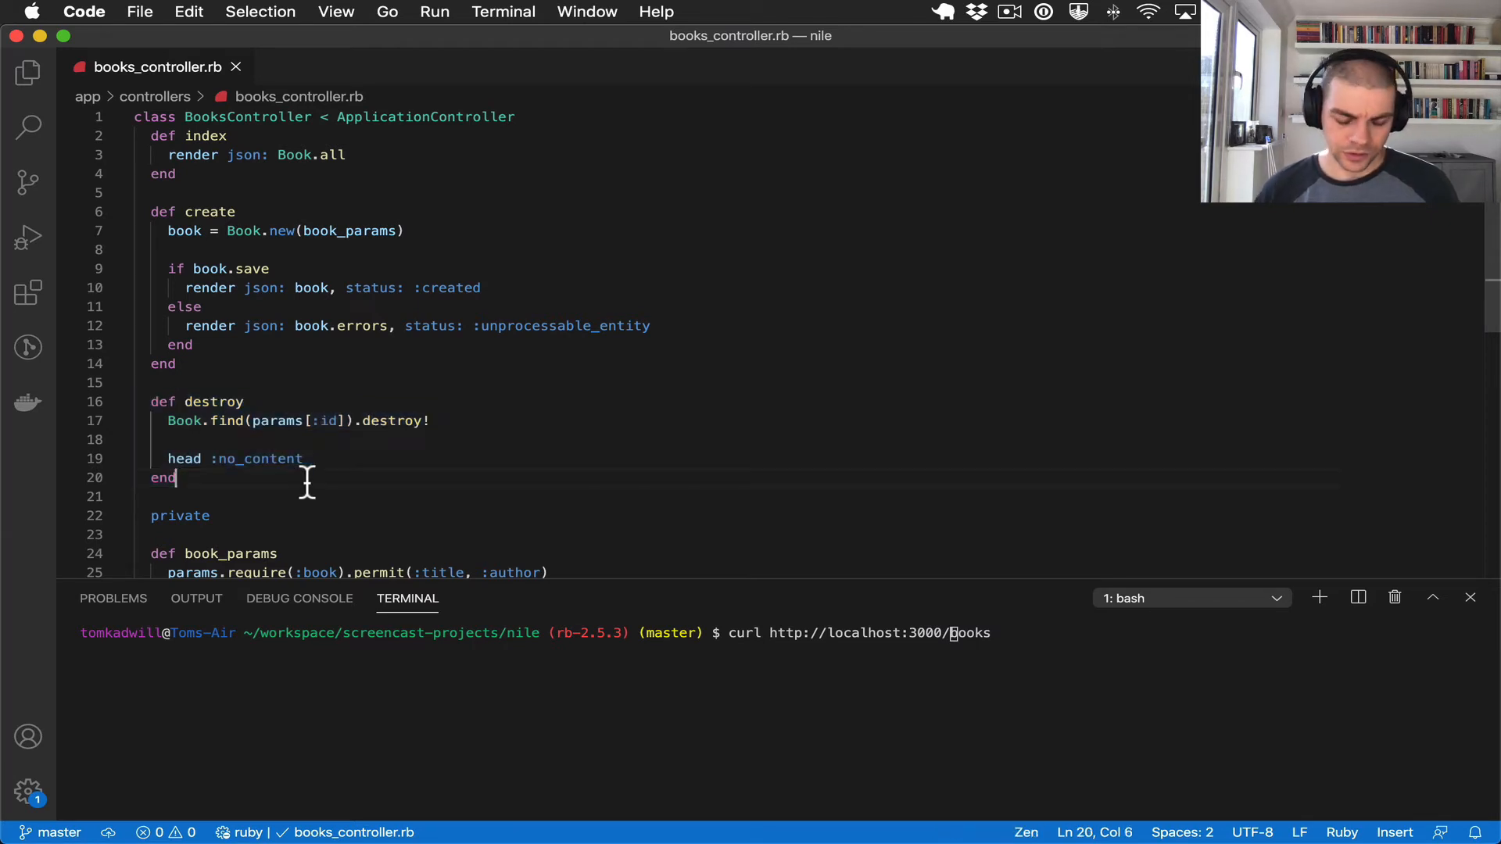
{"action": "key", "text": "cmd+p"}
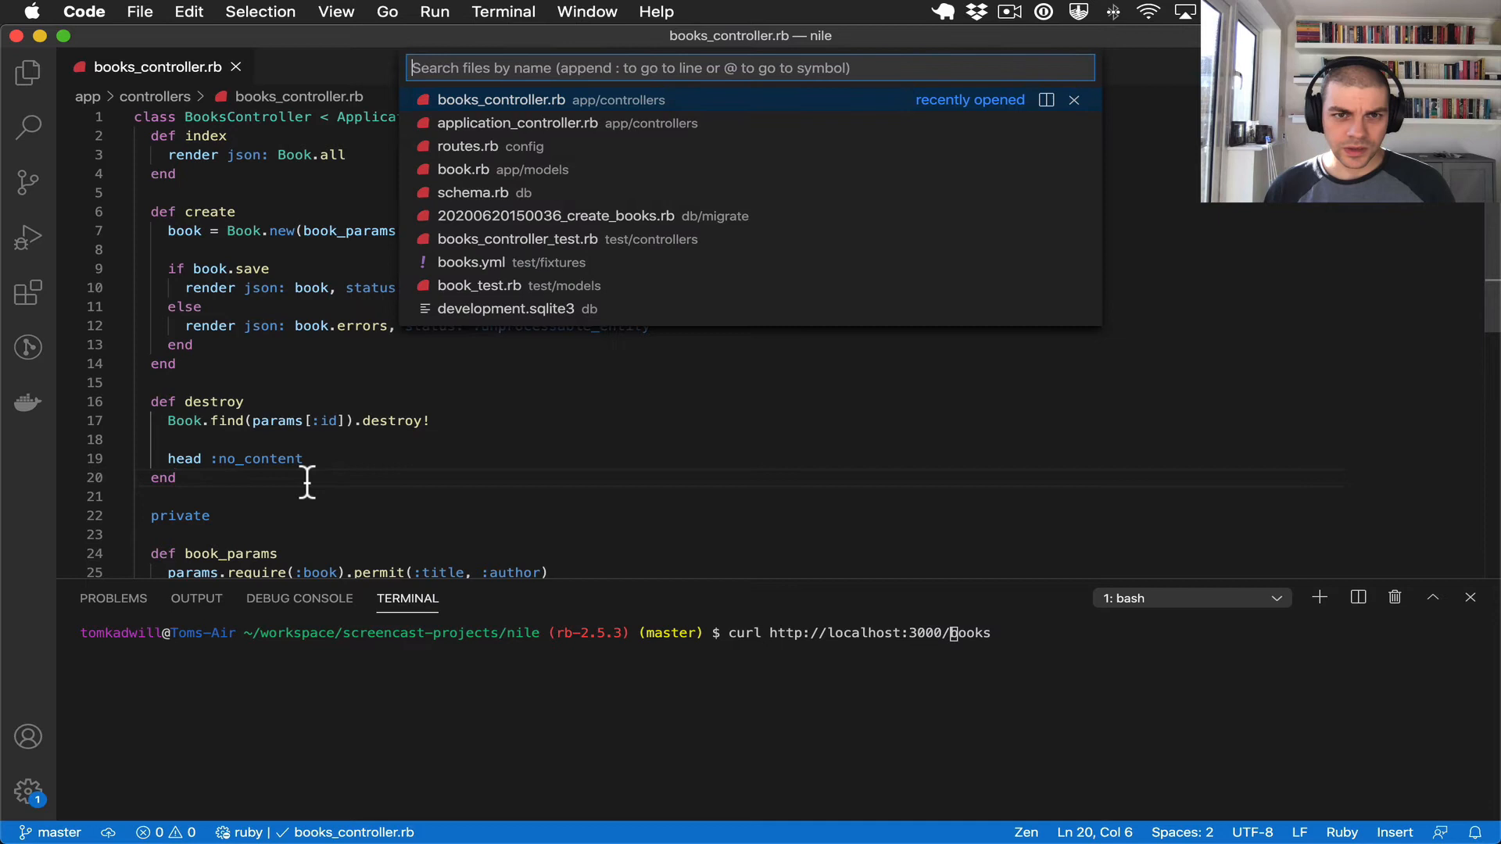
{"action": "left_click", "coordinate": [469, 145]}
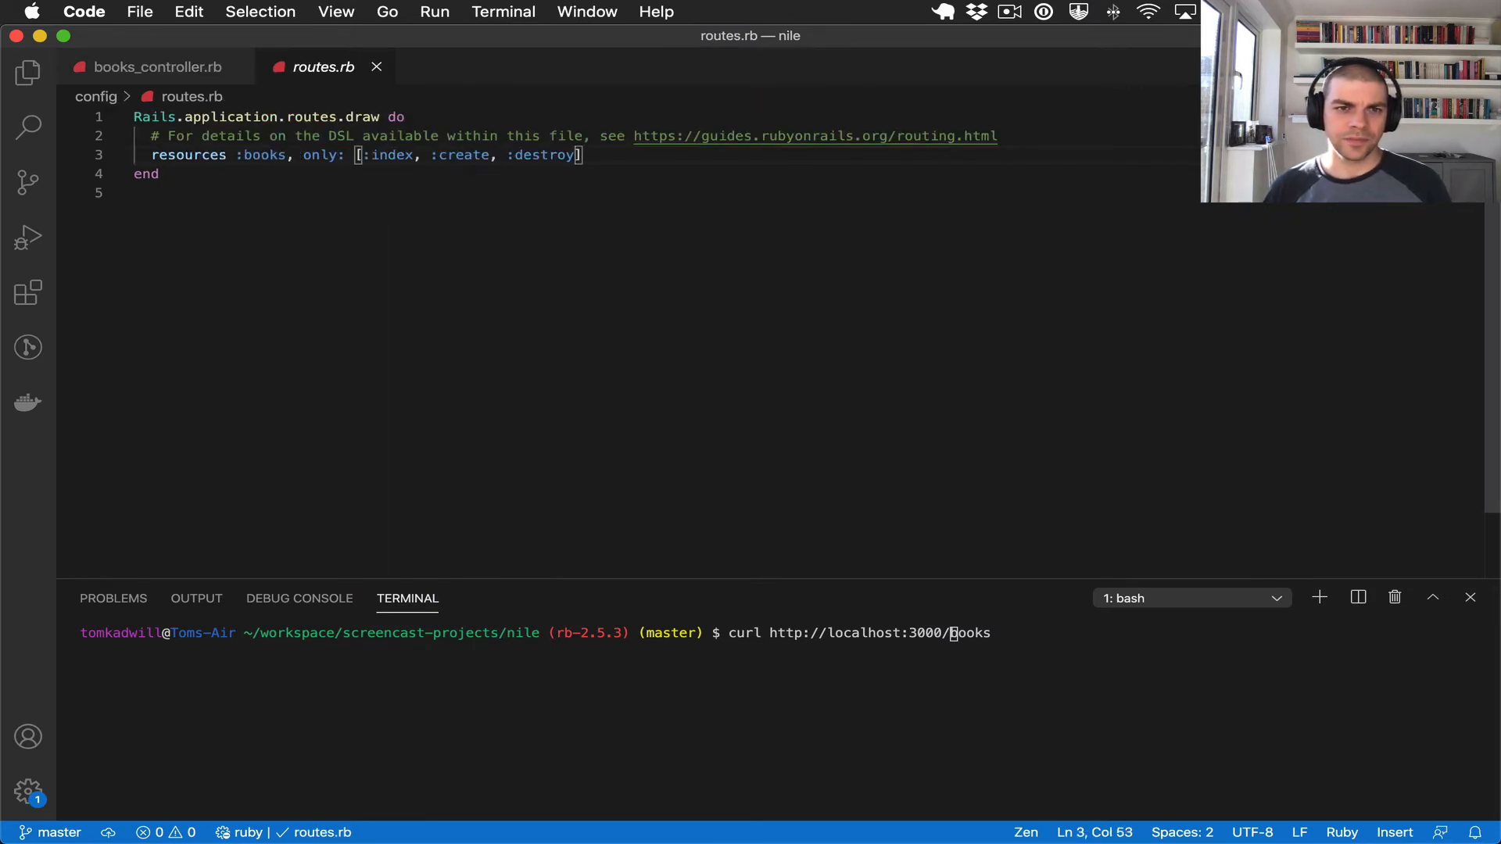
{"action": "key", "text": "enter"}
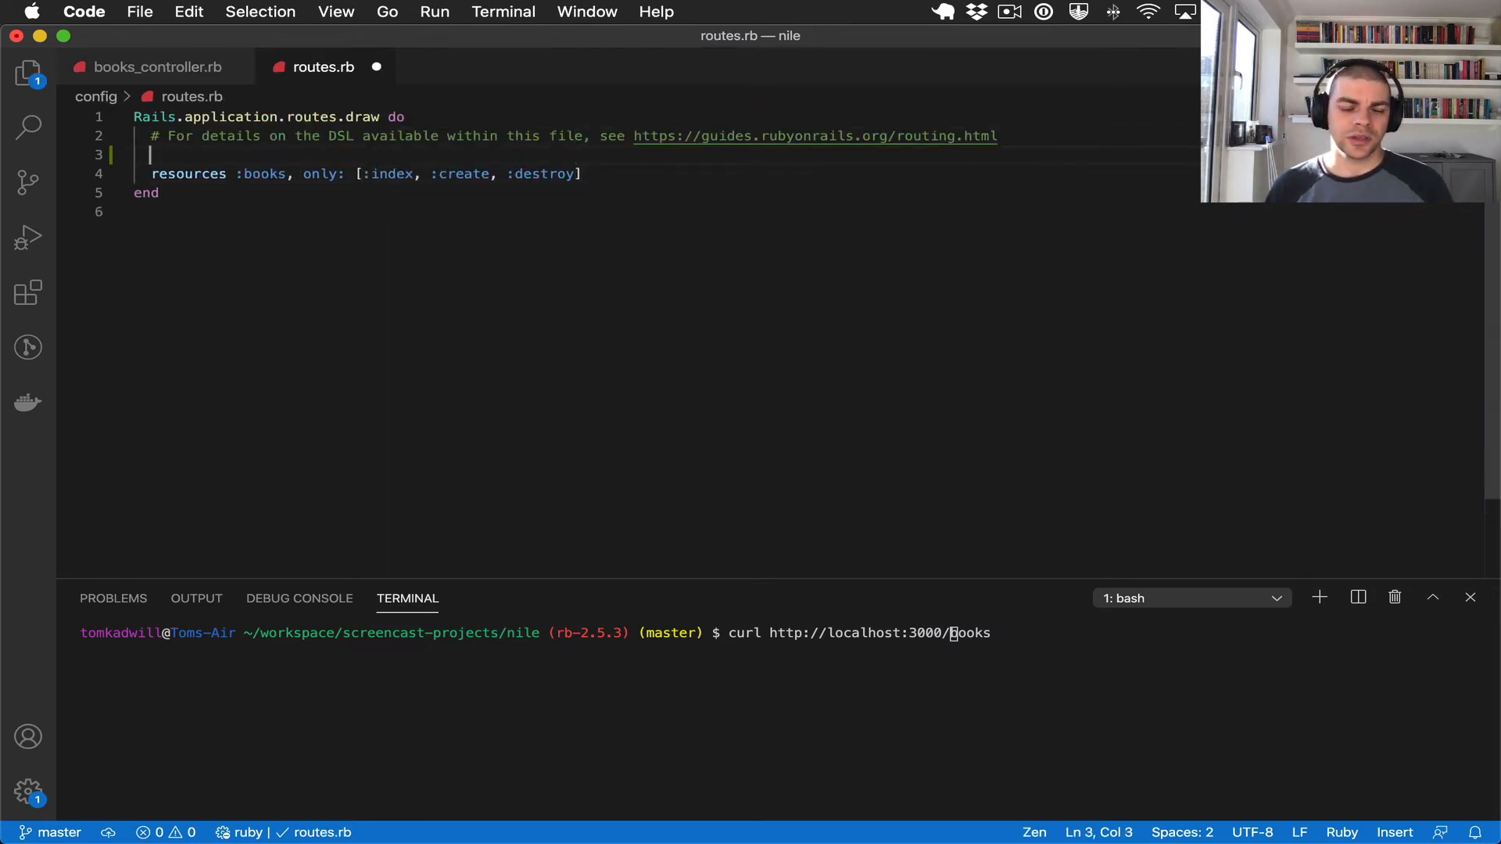
- Nest the books resources under namespace :api, keeping only index, create and destroy actions
{"action": "type", "text": "namespace"}
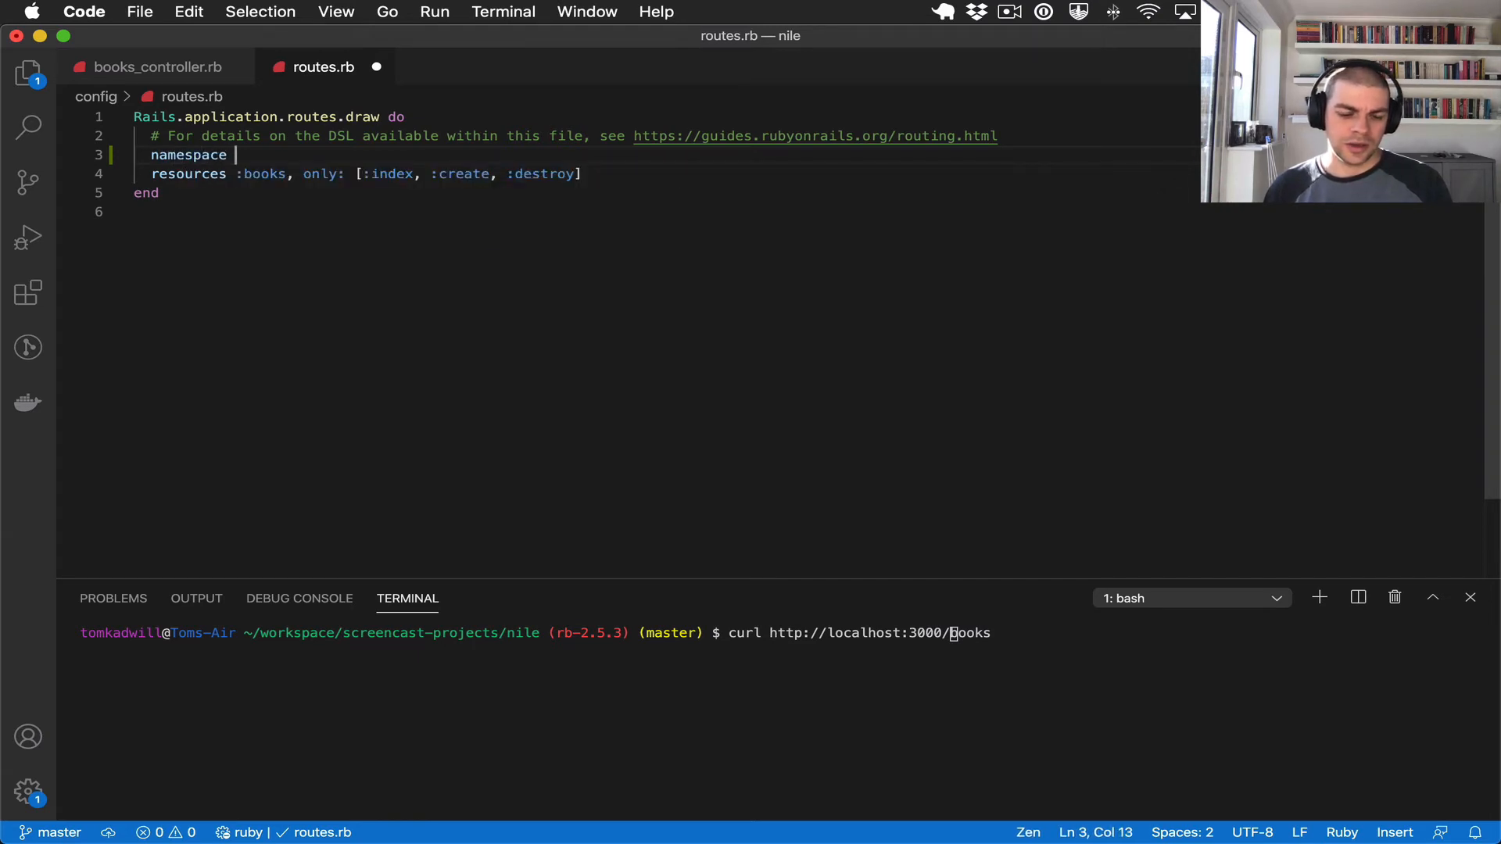
{"action": "type", "text": ":"}
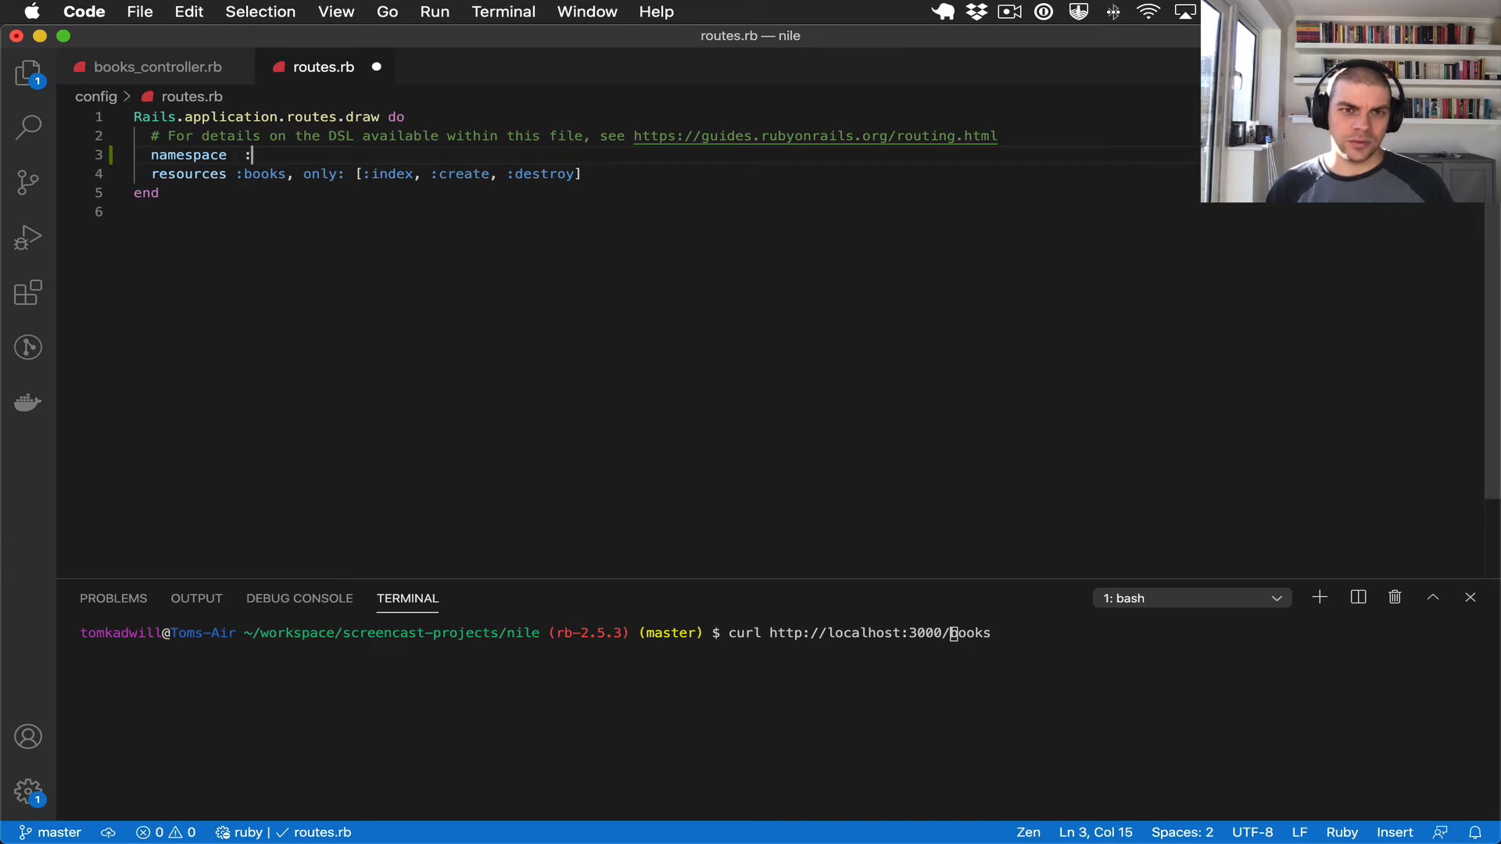
{"action": "type", "text": "api"}
{"action": "type", "text": "namespace :v1 do"}
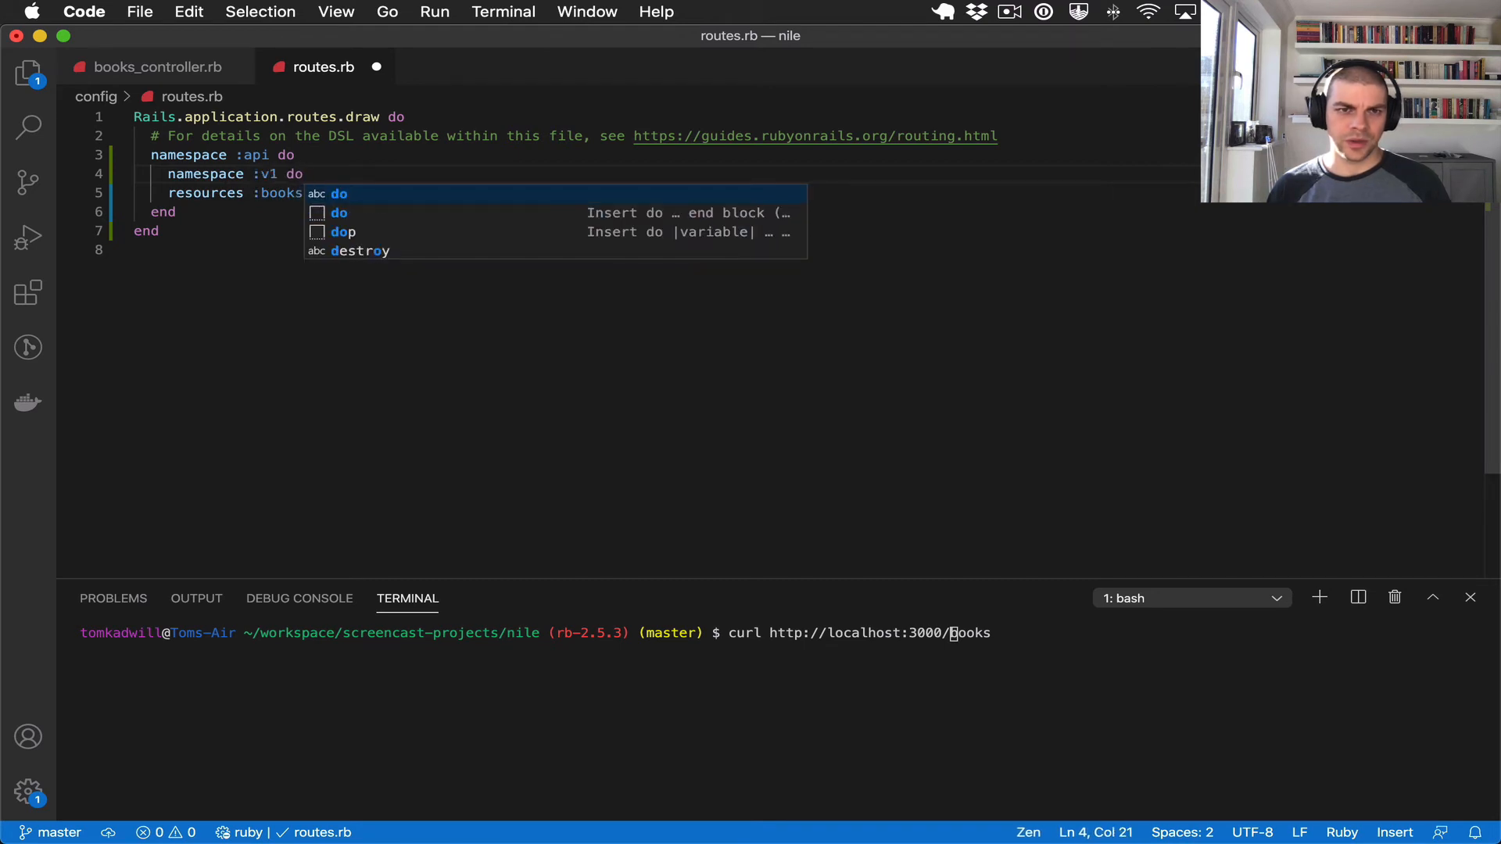
{"action": "type", "text": ", only: [:index, :create, :destroy]"}
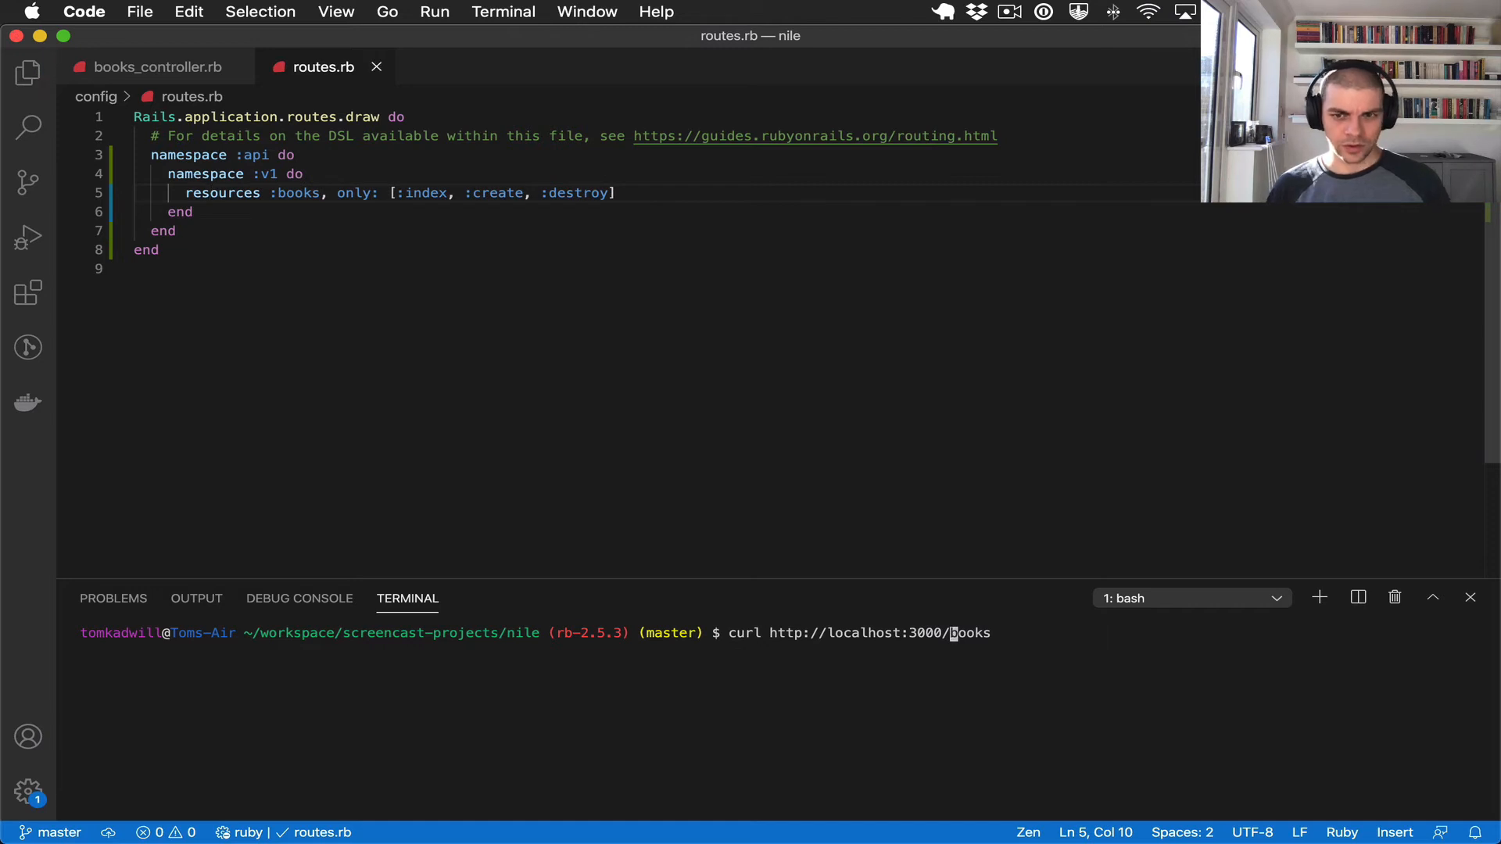
{"action": "type", "text": "books"}
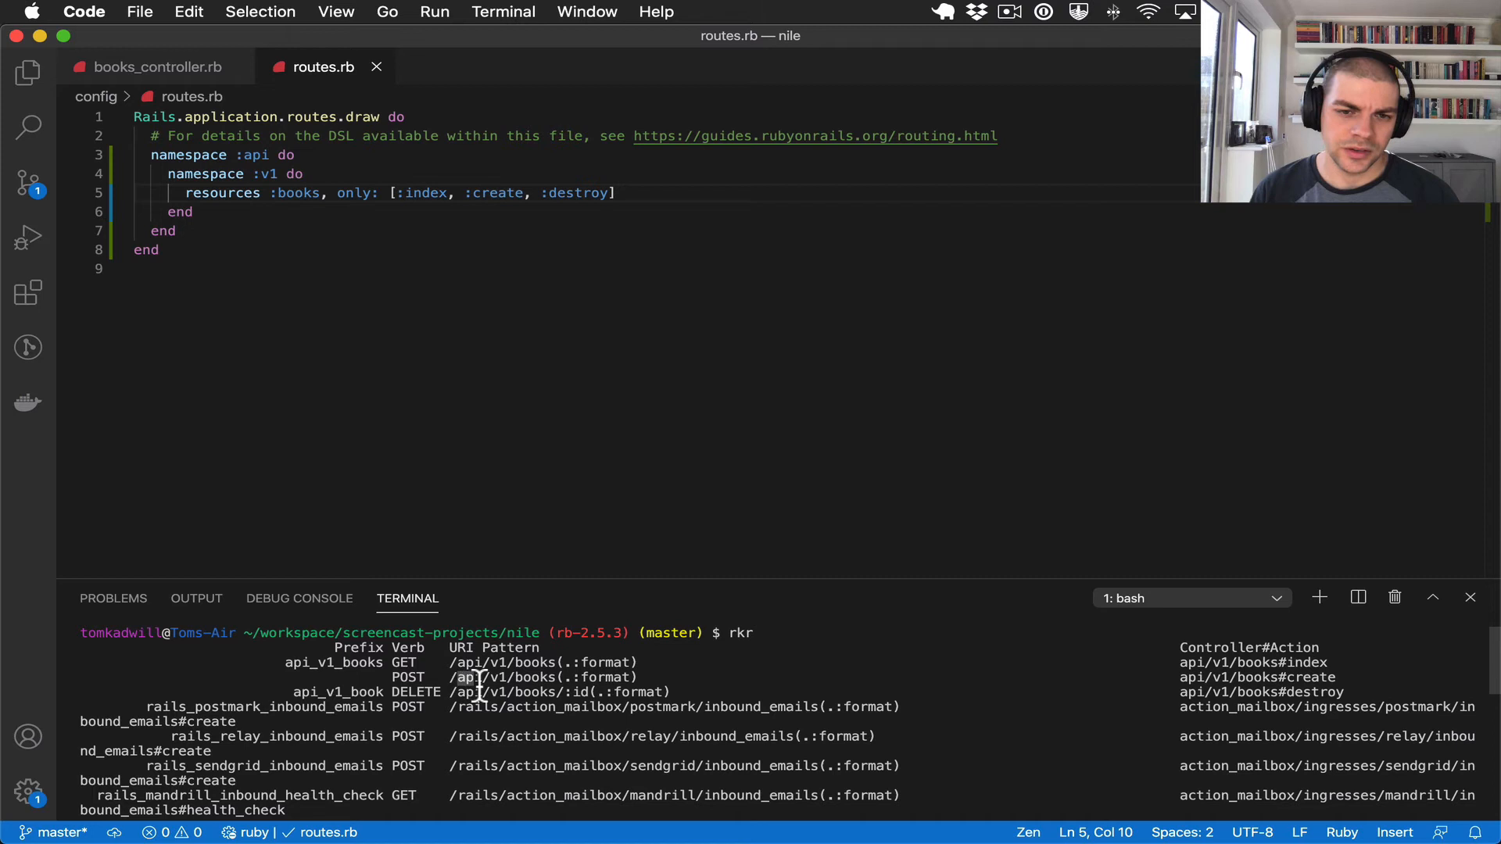
{"action": "mouse_move", "coordinate": [507, 688]}
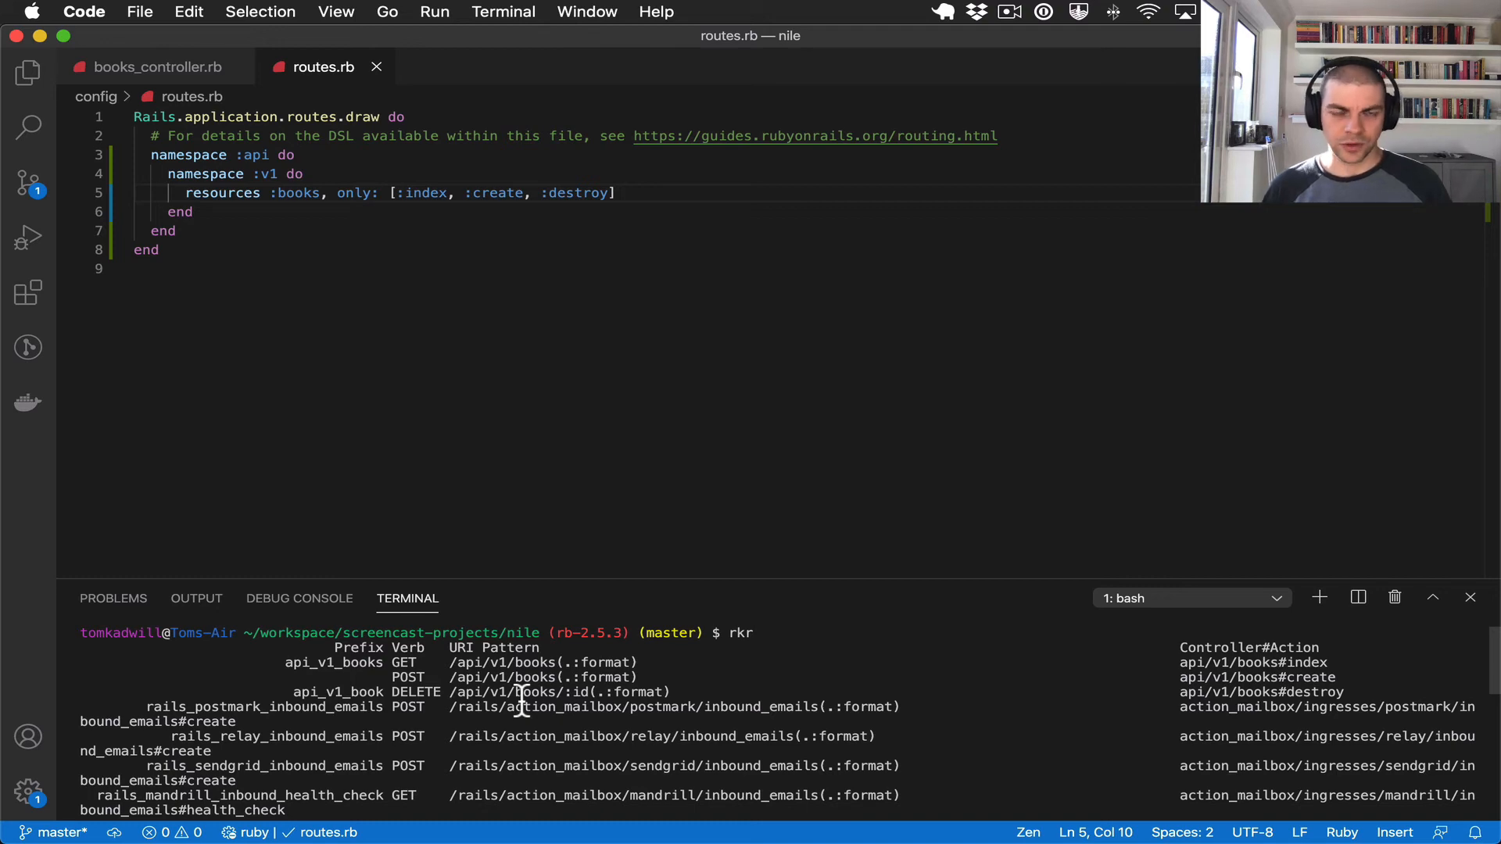
- Create a new 'api' folder inside controllers from the Explorer file tree
{"action": "left_click", "coordinate": [153, 66]}
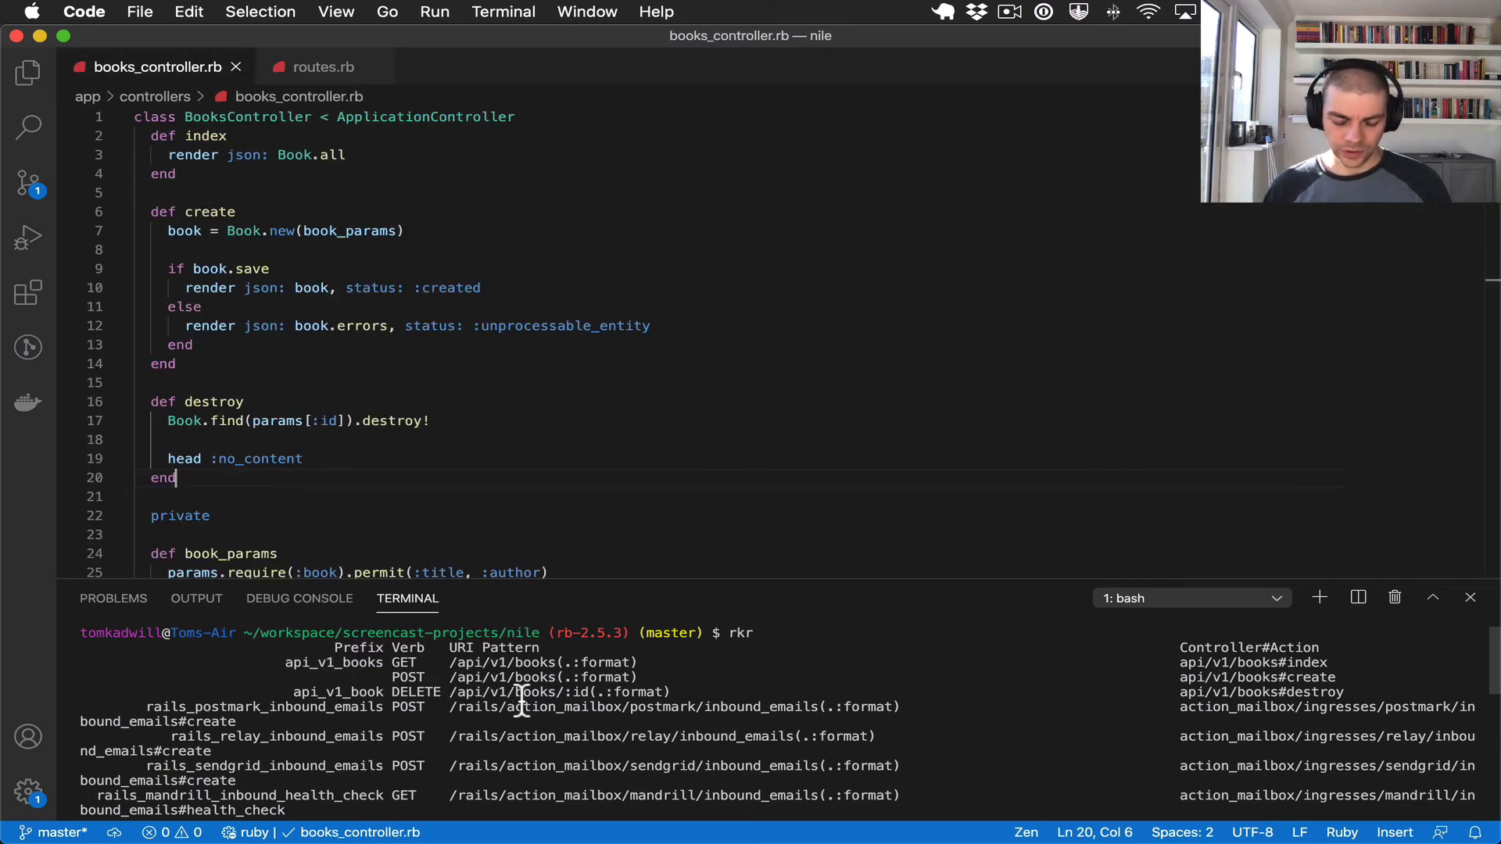
{"action": "left_click", "coordinate": [26, 71]}
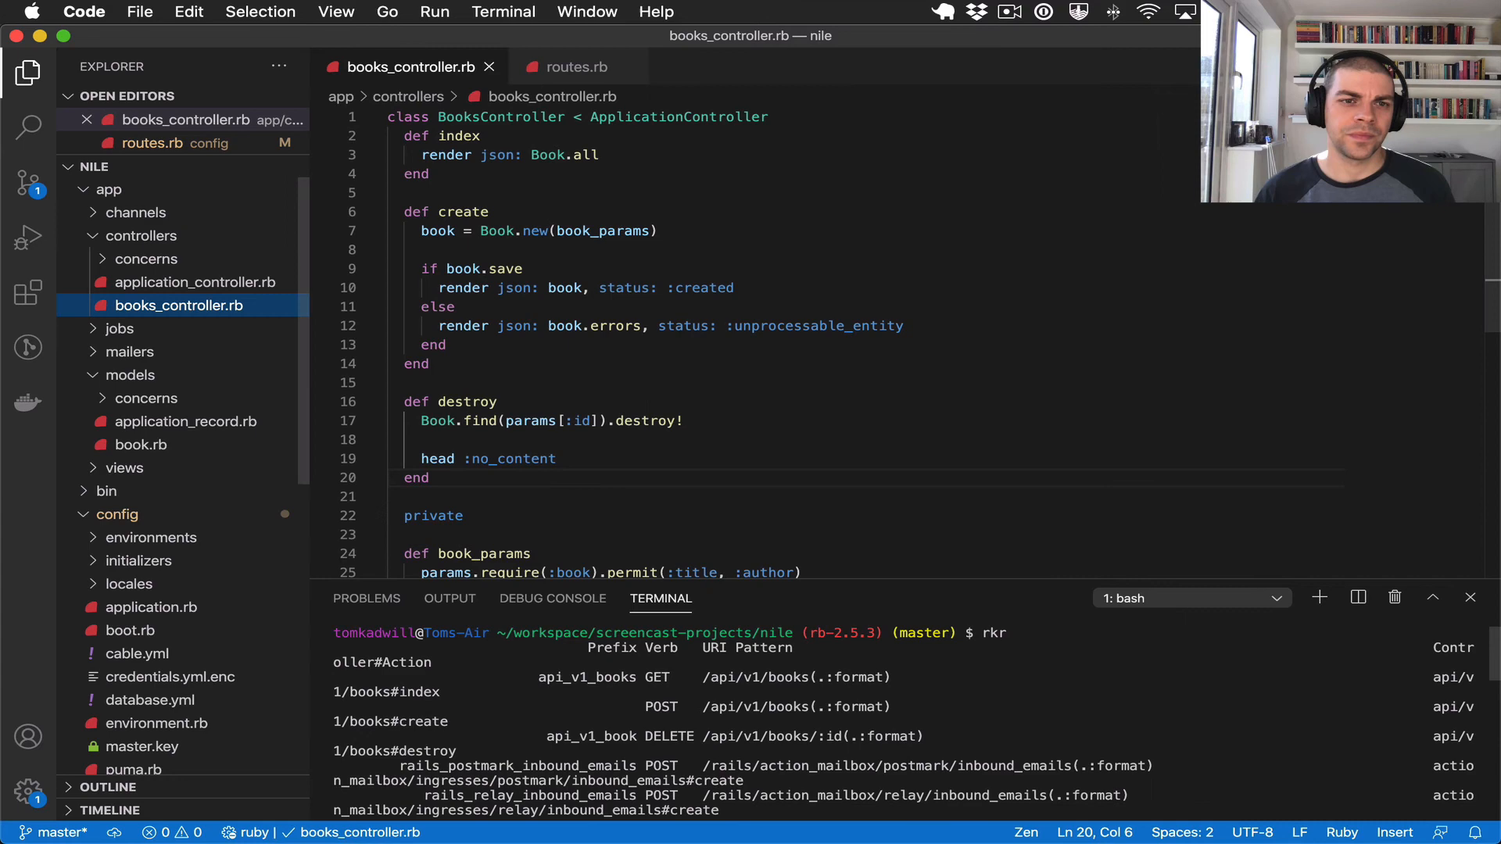
{"action": "right_click", "coordinate": [139, 236]}
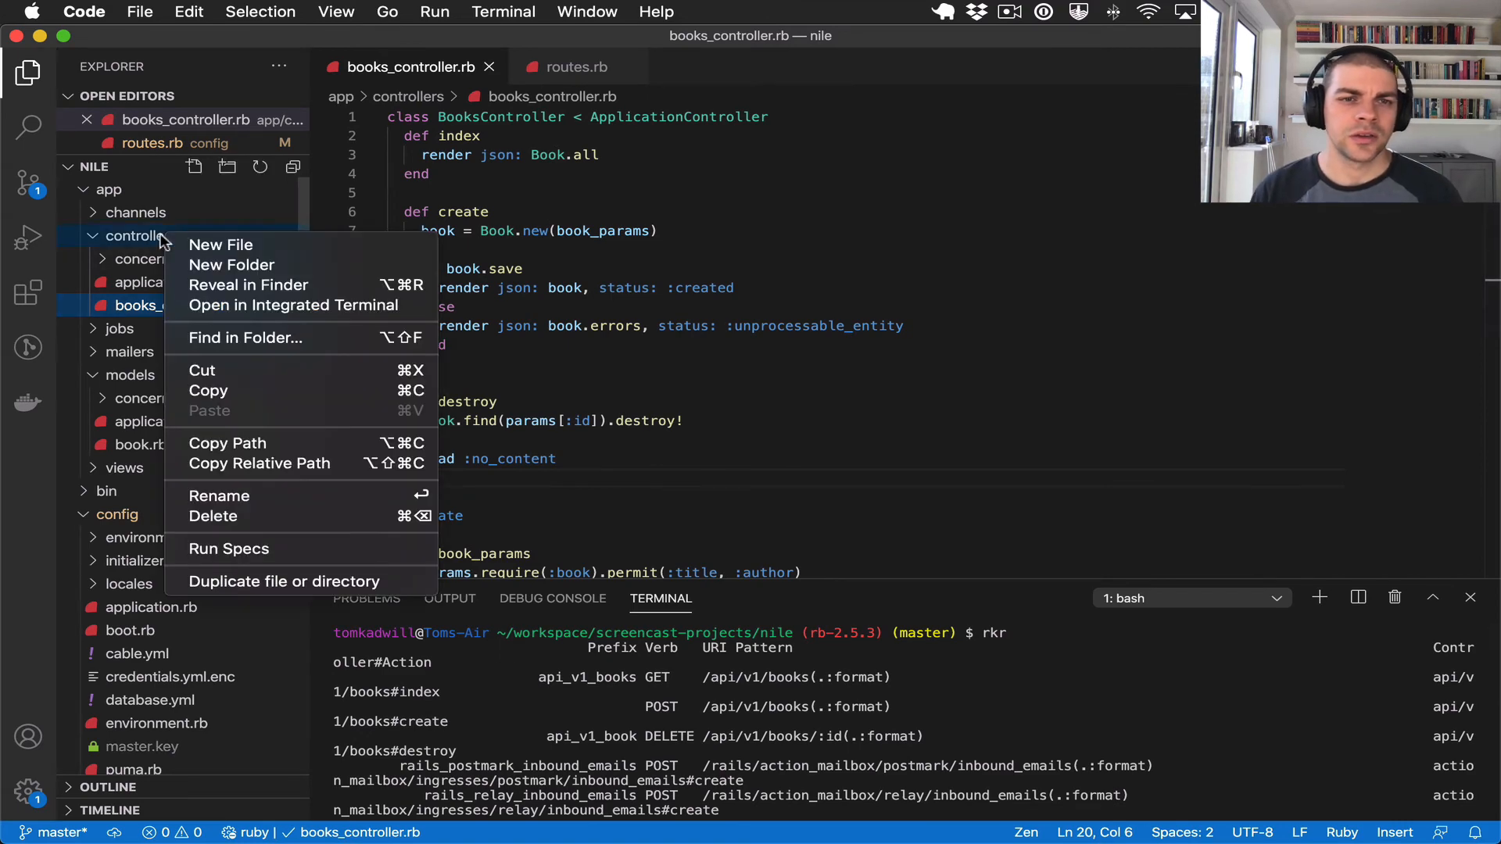
{"action": "left_click", "coordinate": [220, 244]}
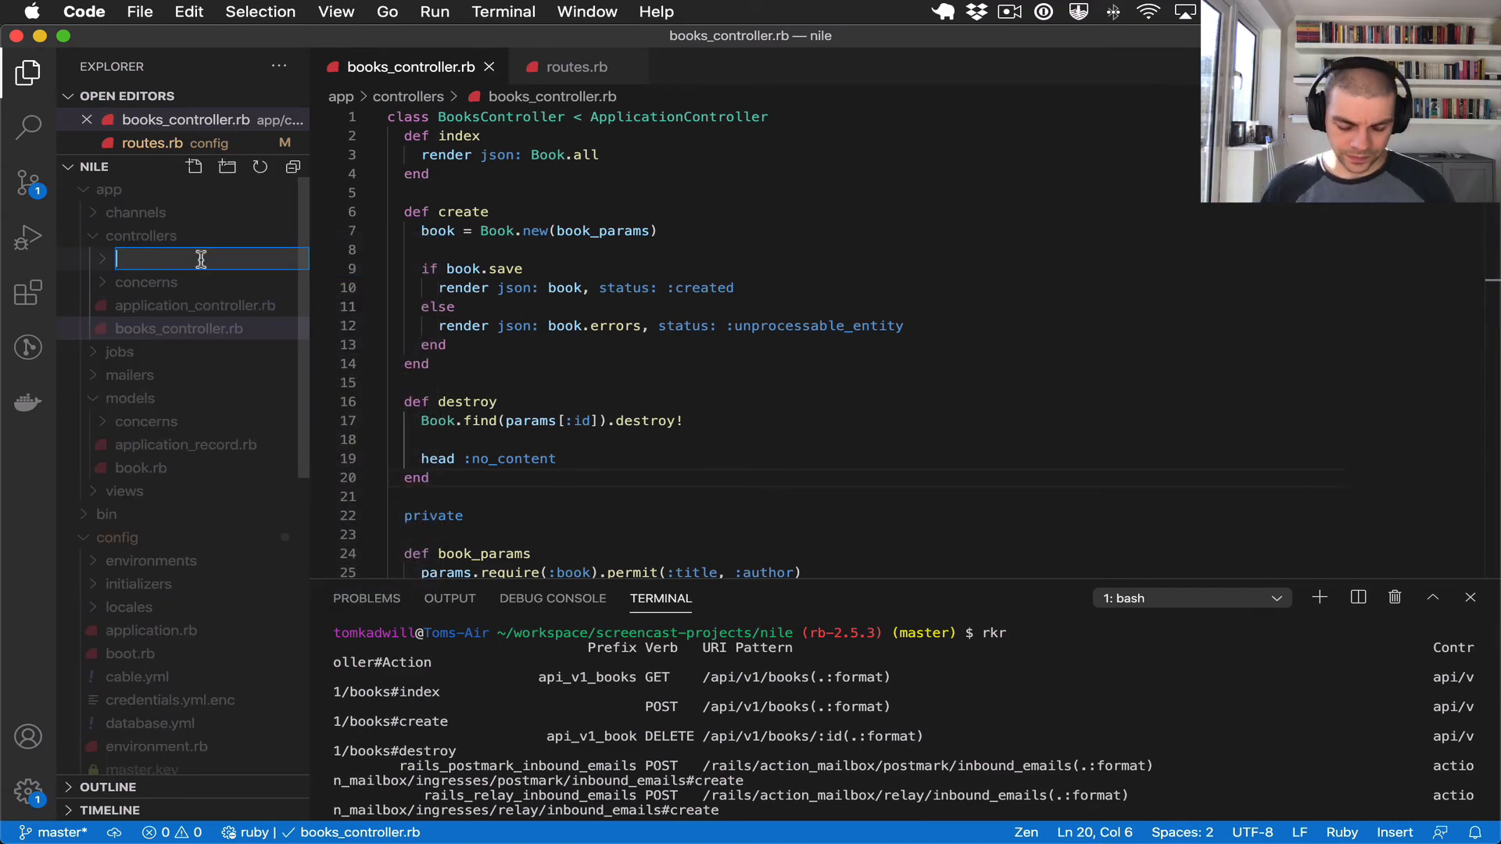
{"action": "type", "text": "api"}
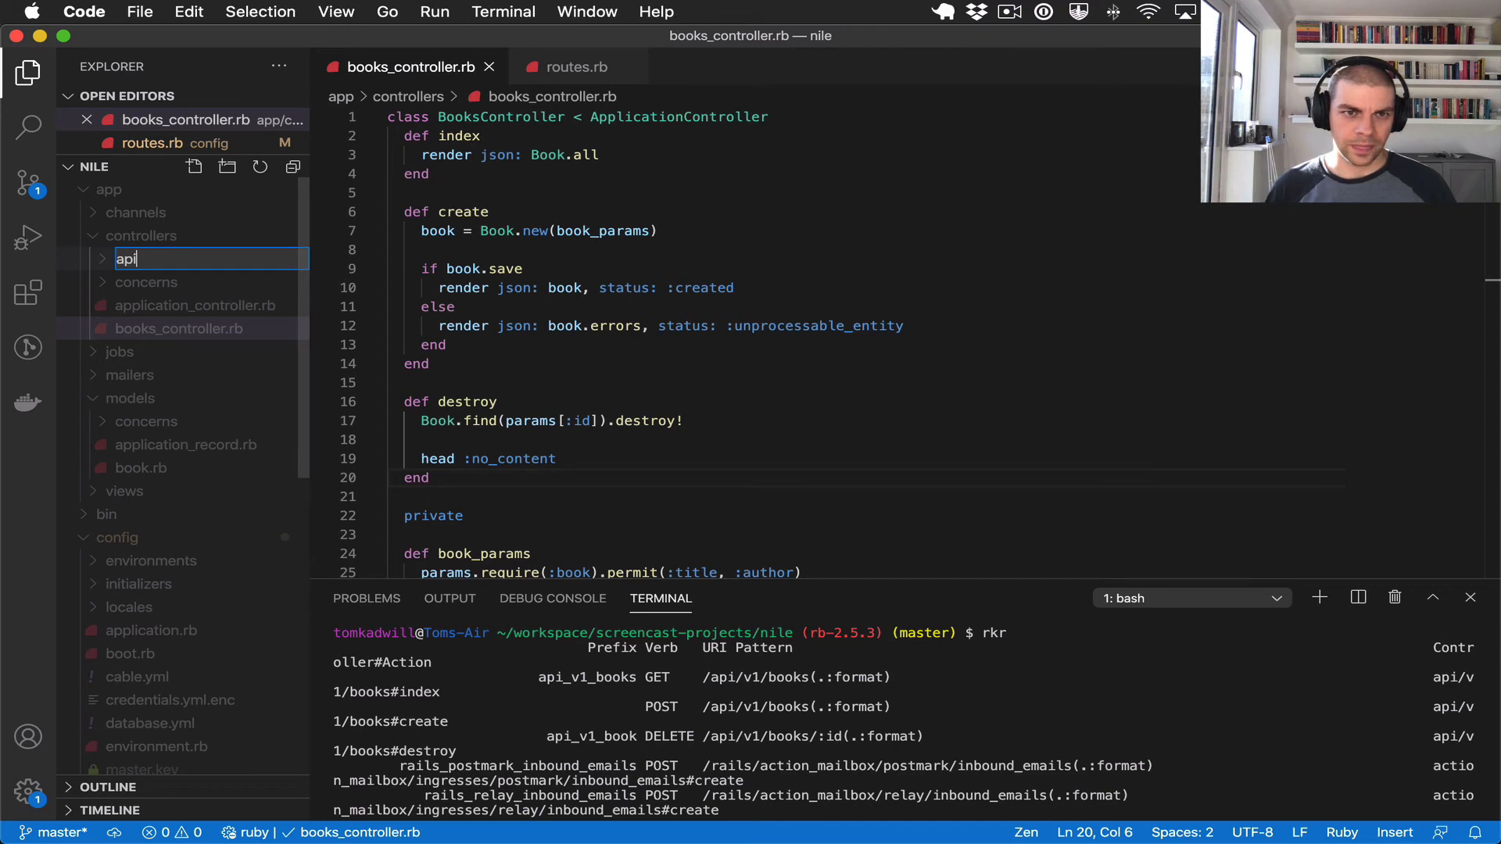
- Add a 'v1' folder inside api and move books_controller.rb into api/v1
{"action": "right_click", "coordinate": [125, 216]}
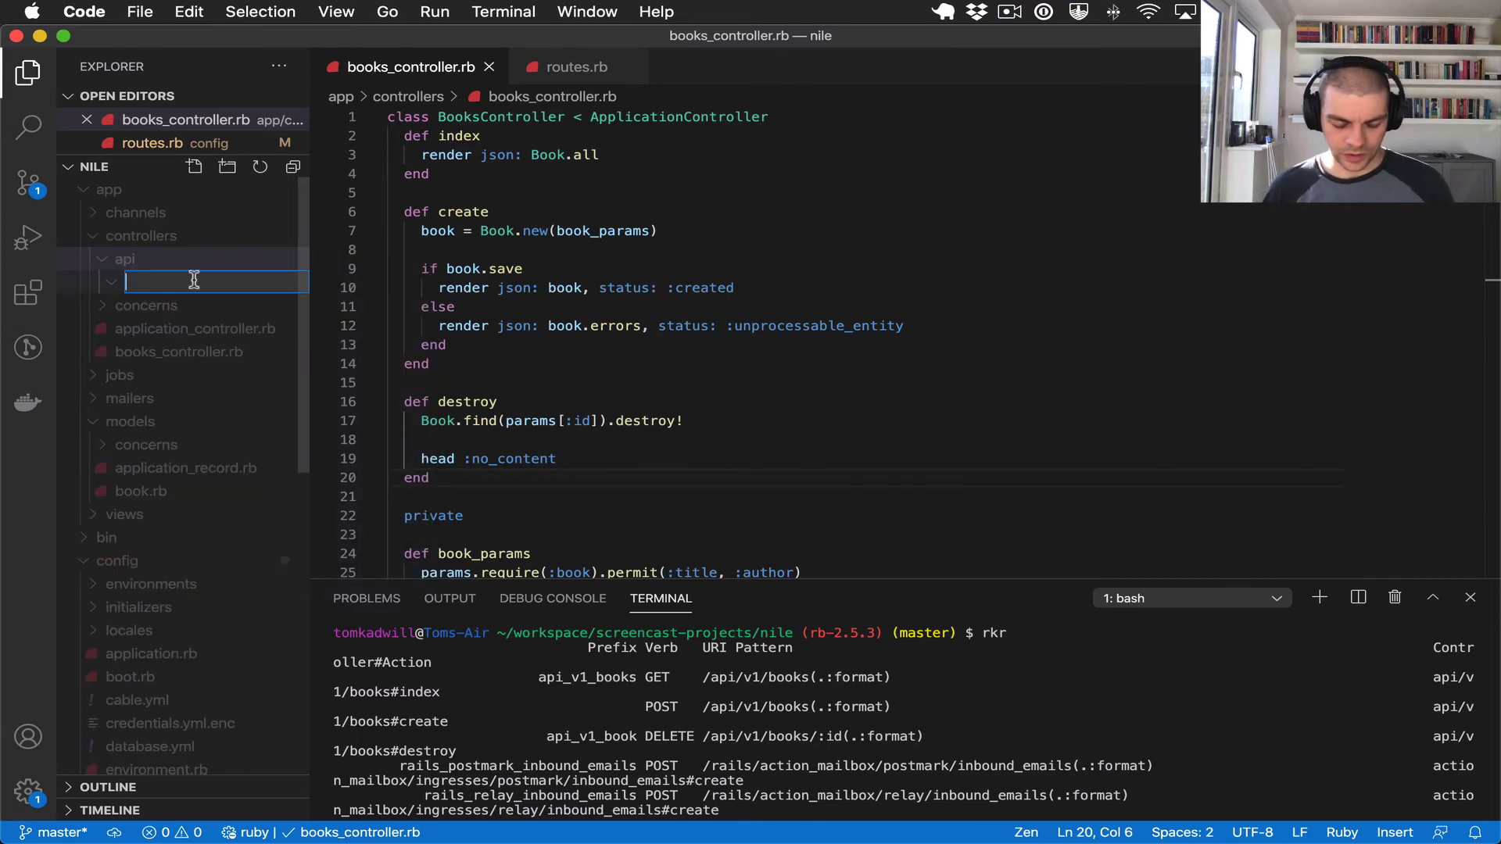
{"action": "type", "text": "v1"}
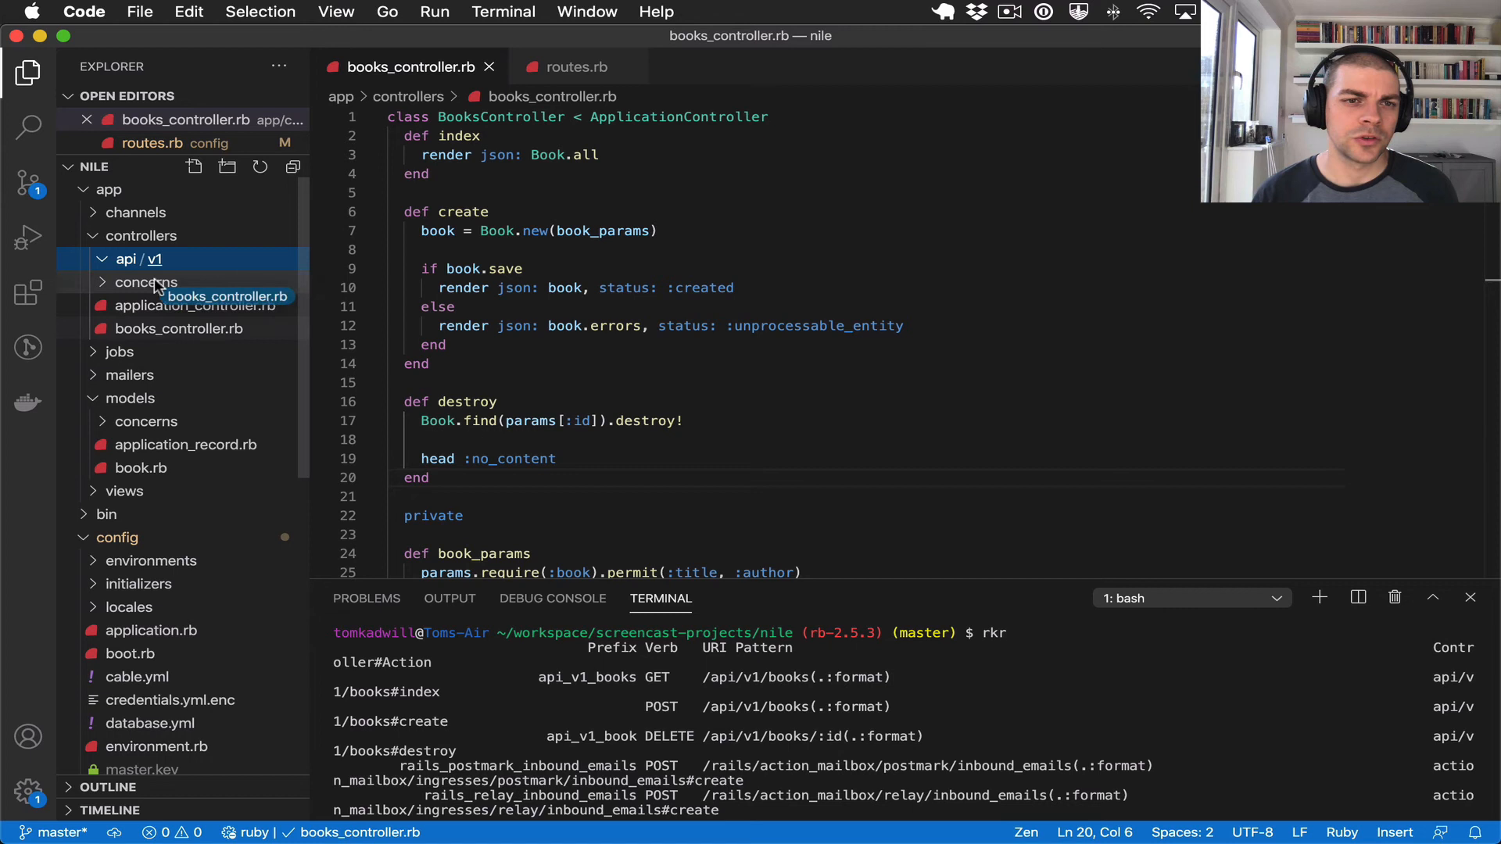
{"action": "left_click", "coordinate": [189, 282]}
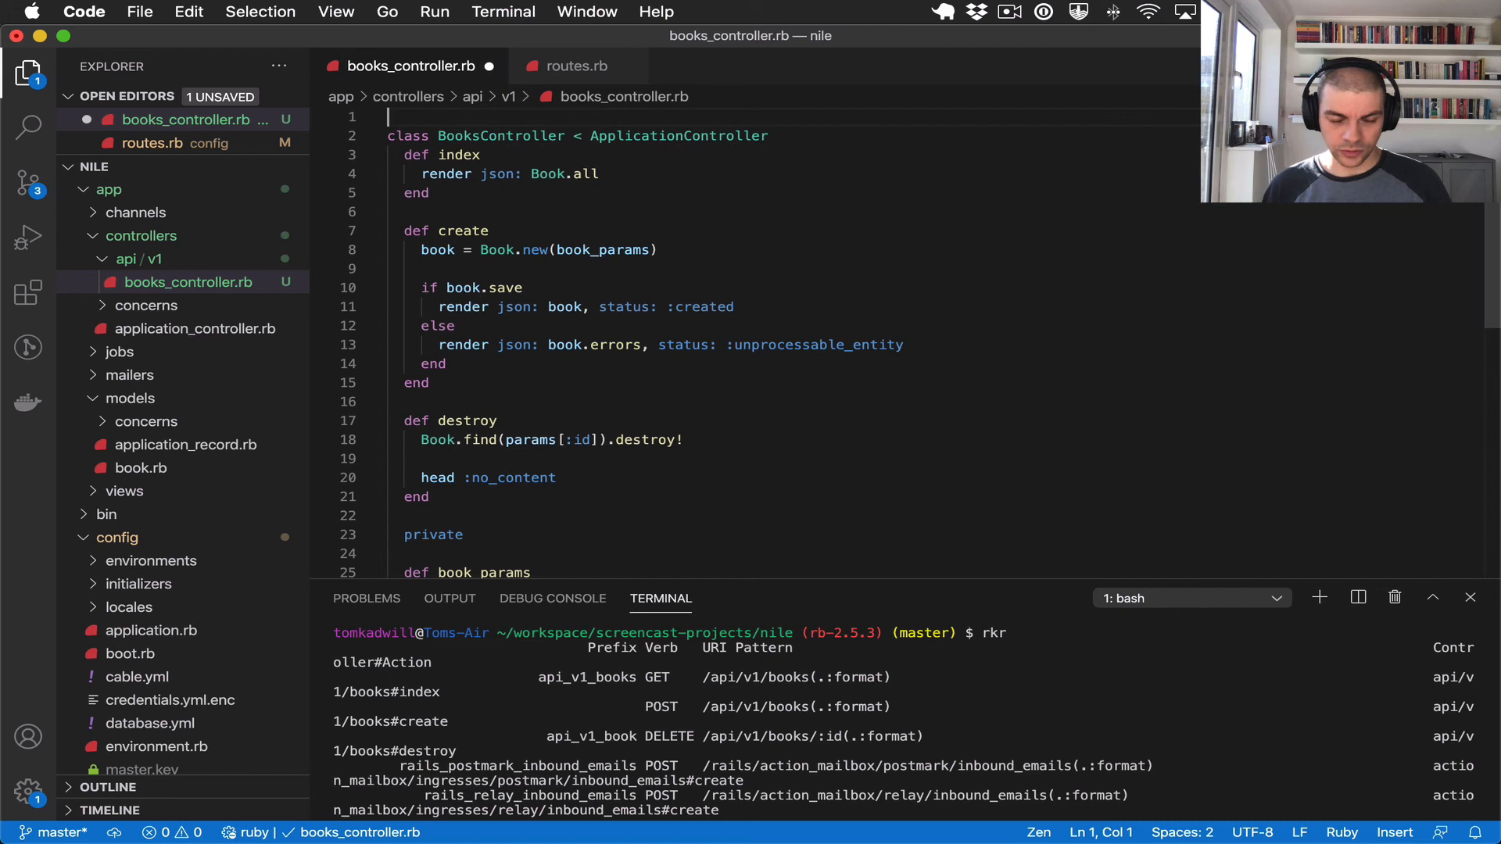
- Wrap BooksController in 'module Api' and 'module V1' declarations at the top of the file
{"action": "type", "text": "module"}
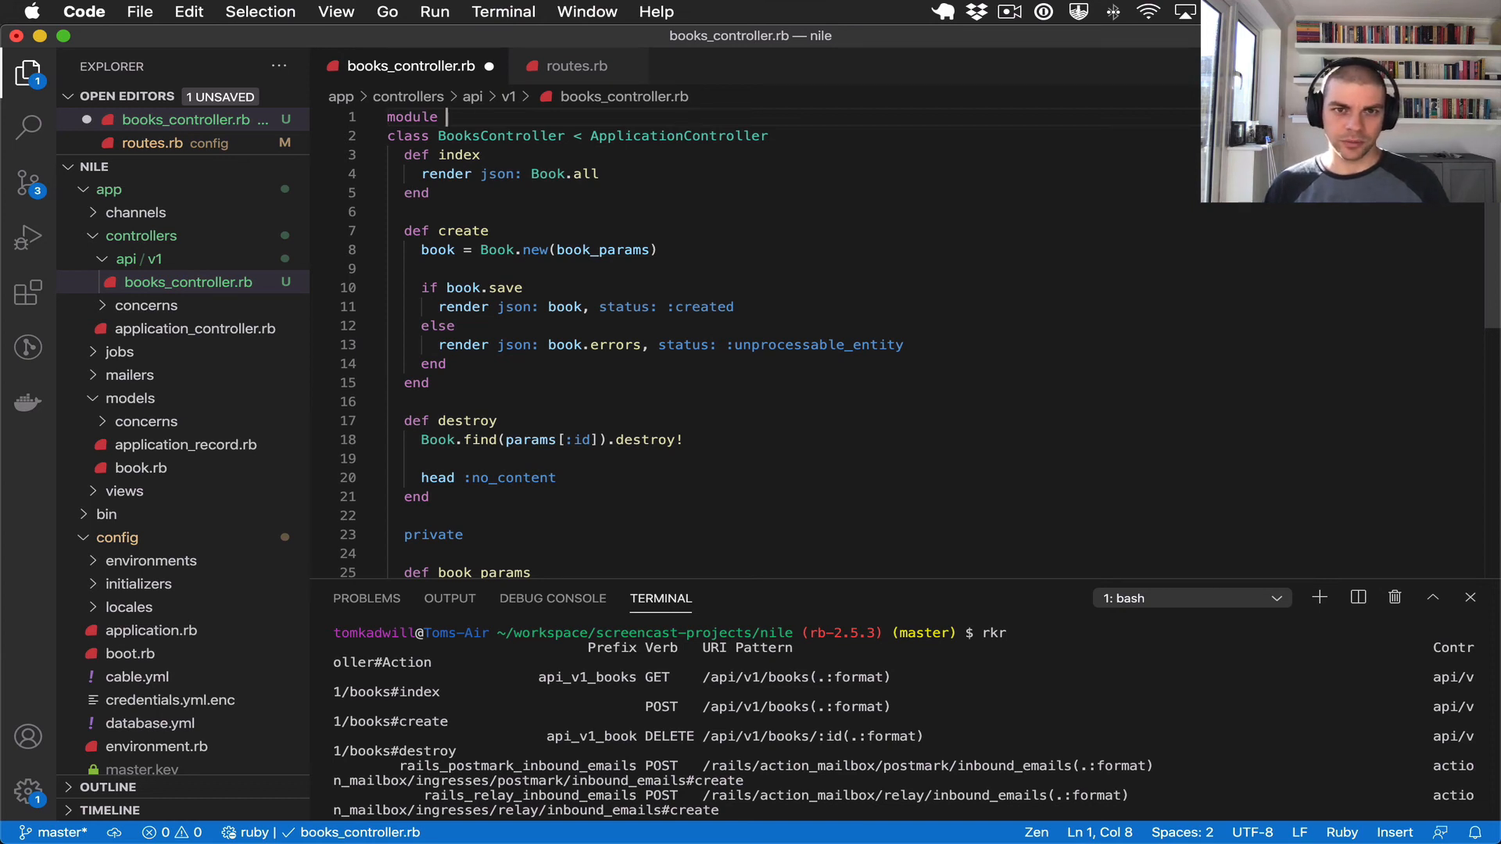
{"action": "type", "text": "Api"}
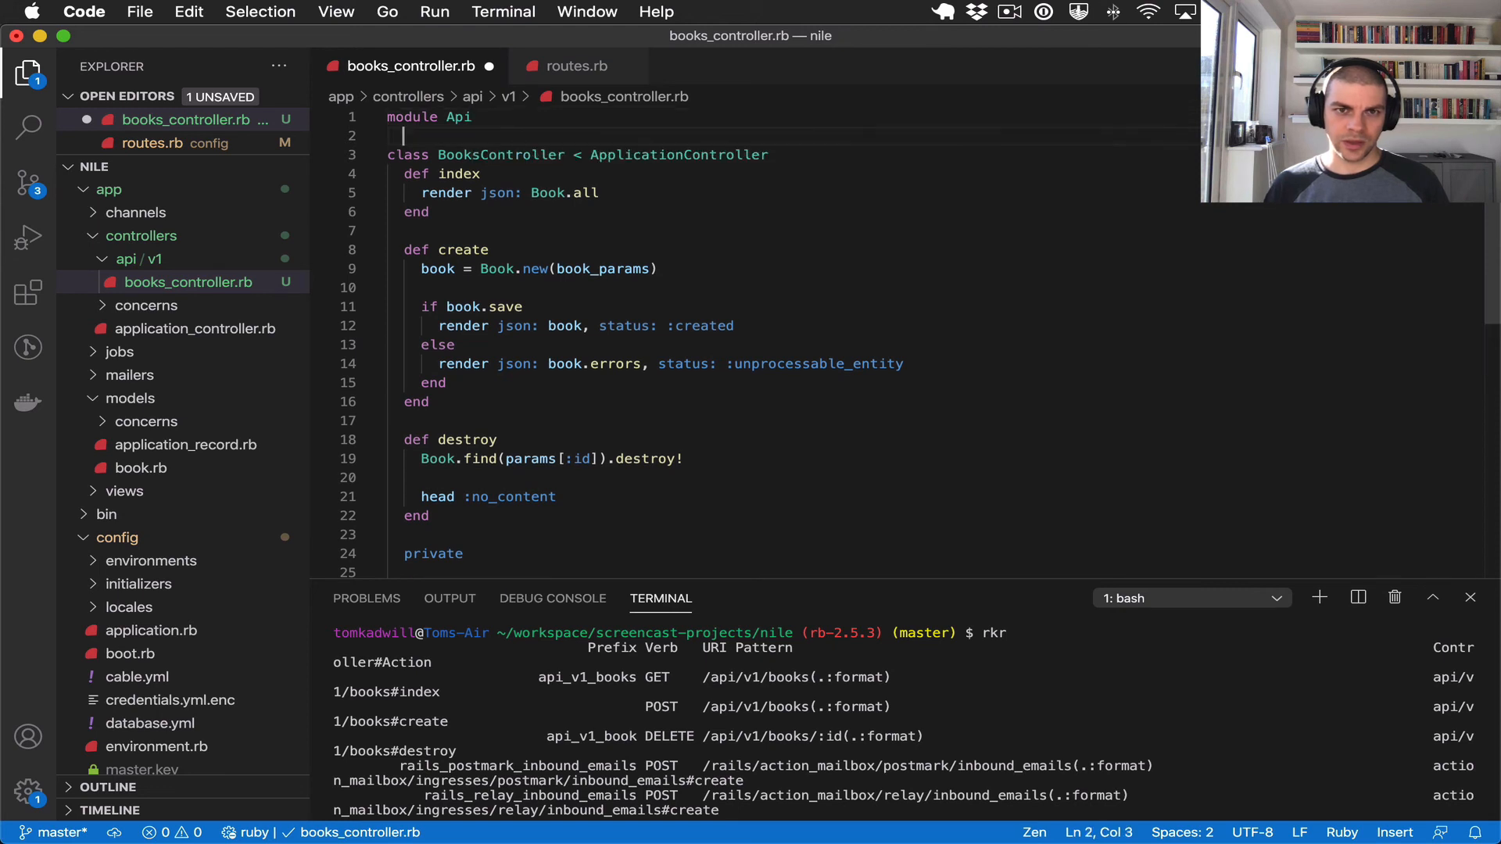
{"action": "type", "text": "module"}
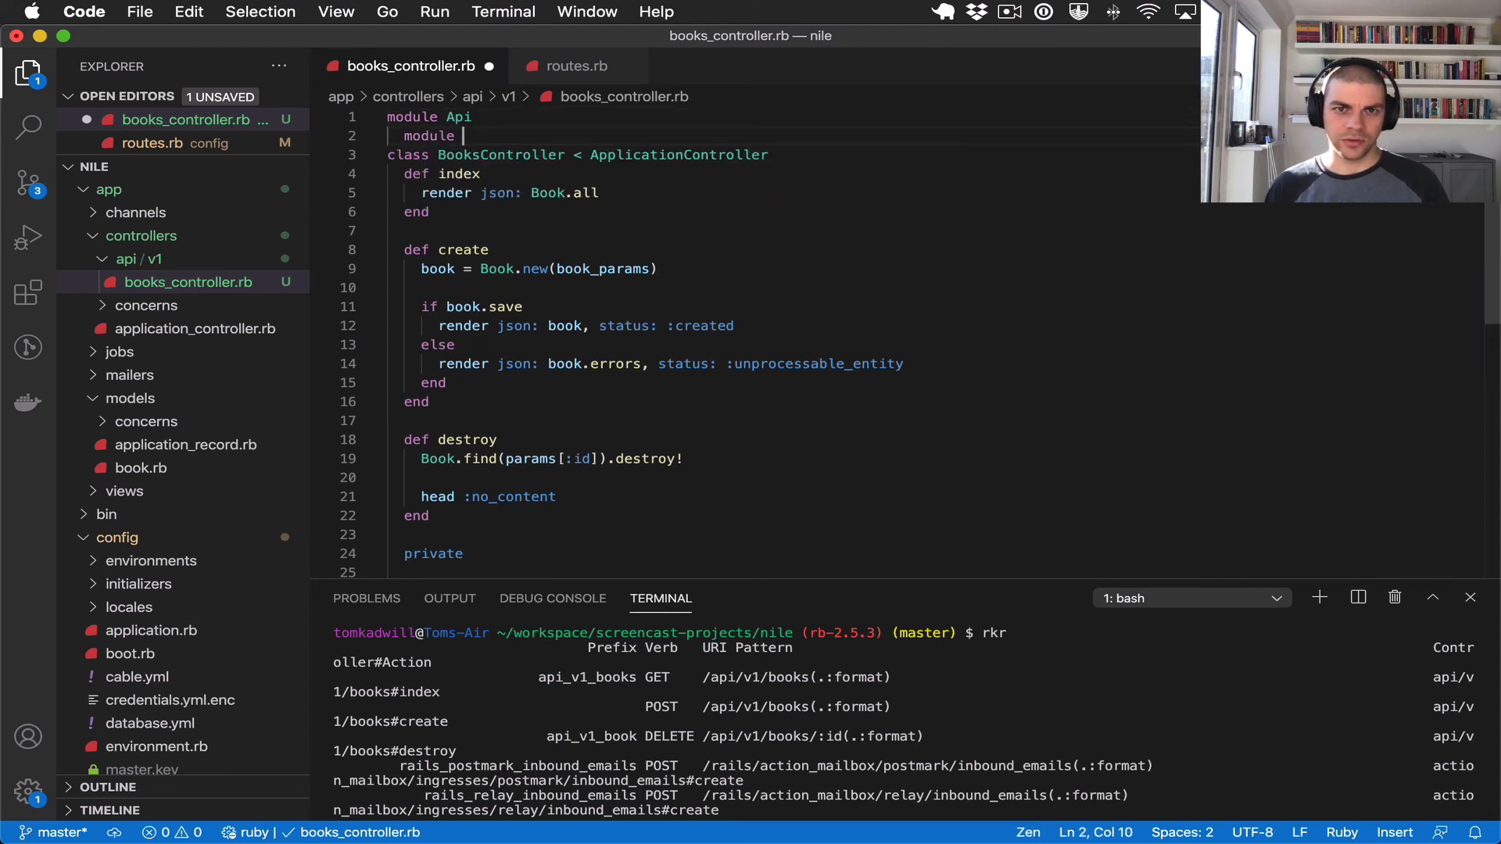
{"action": "type", "text": "V1"}
{"action": "type", "text": "end"}
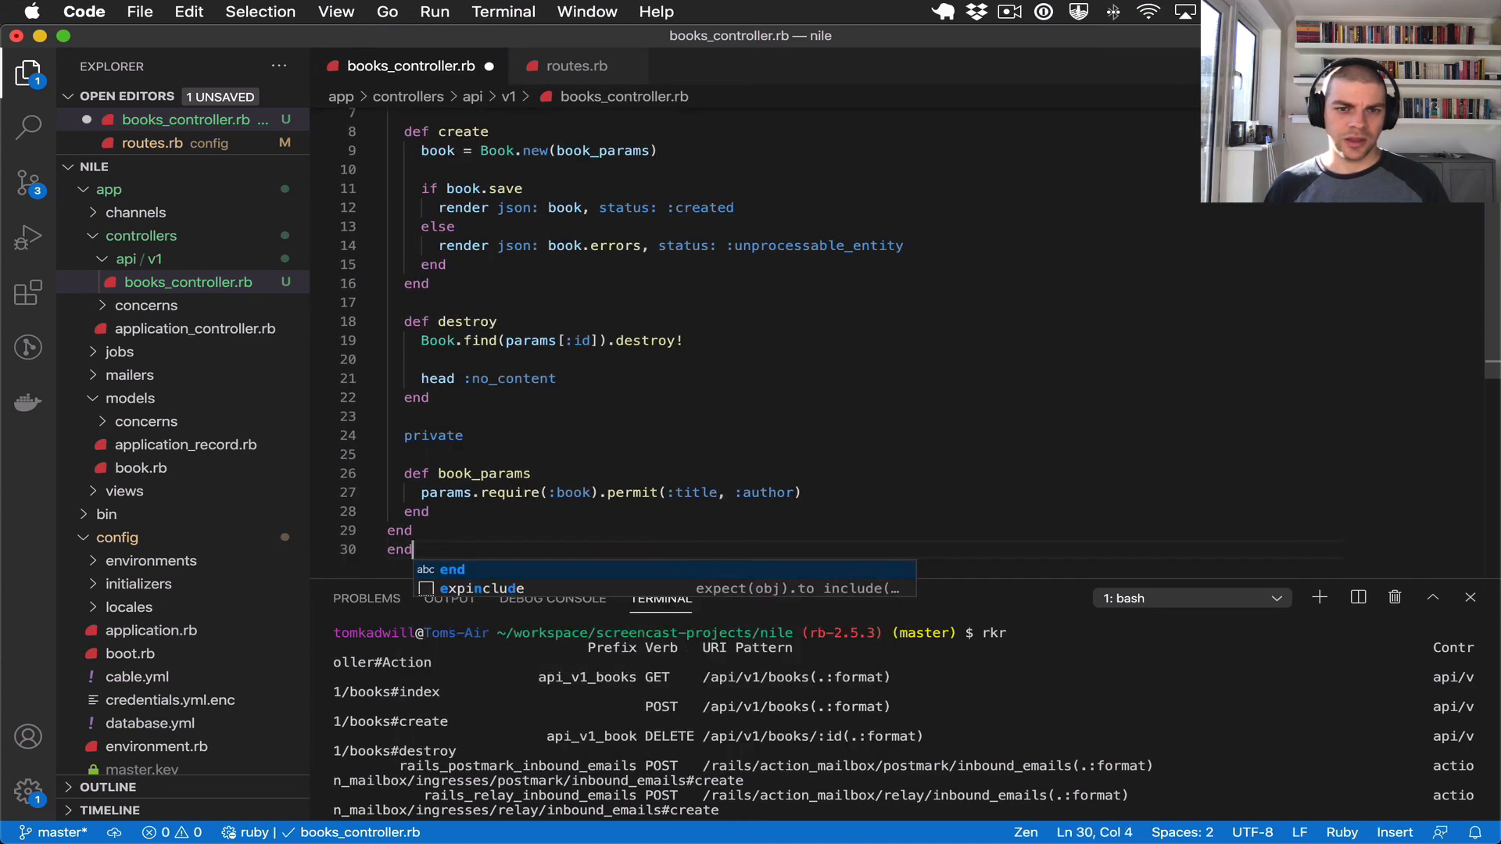
{"action": "key", "text": "enter"}
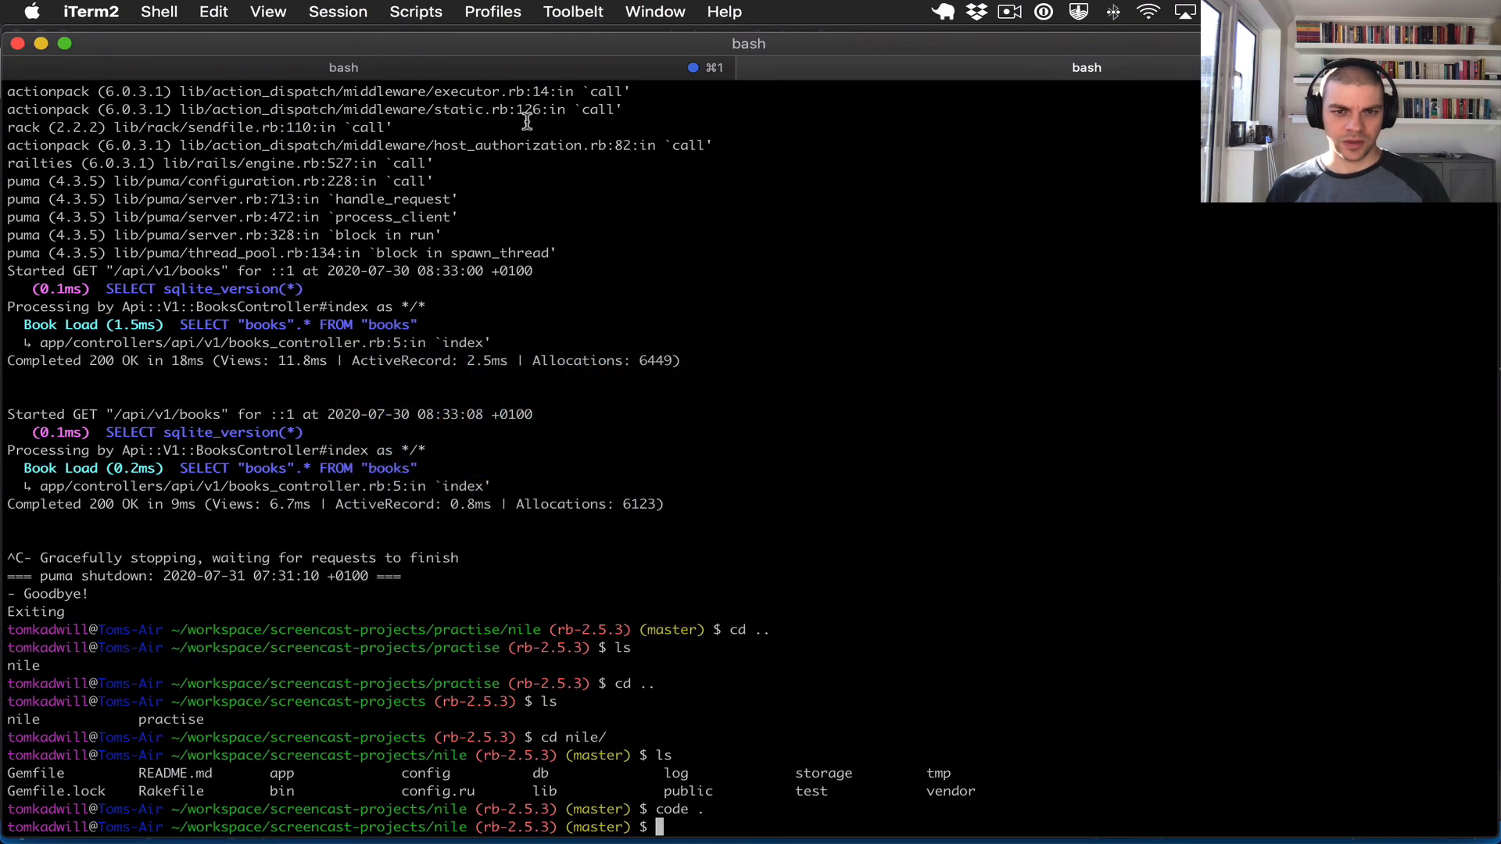
- Begin a bin/rails command at the nile project prompt to restart the server
{"action": "type", "text": "bin/rails"}
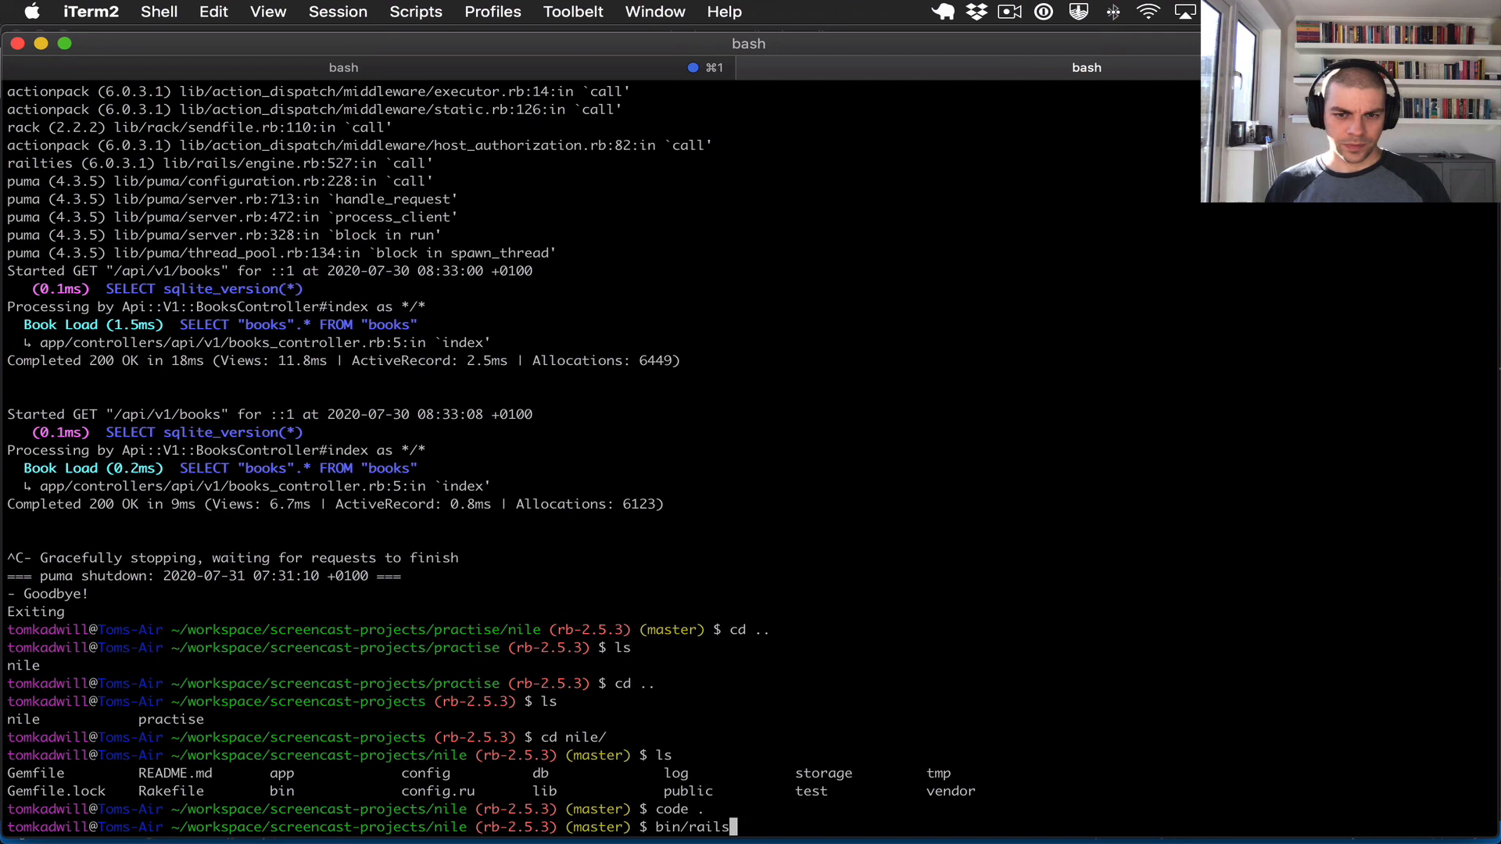